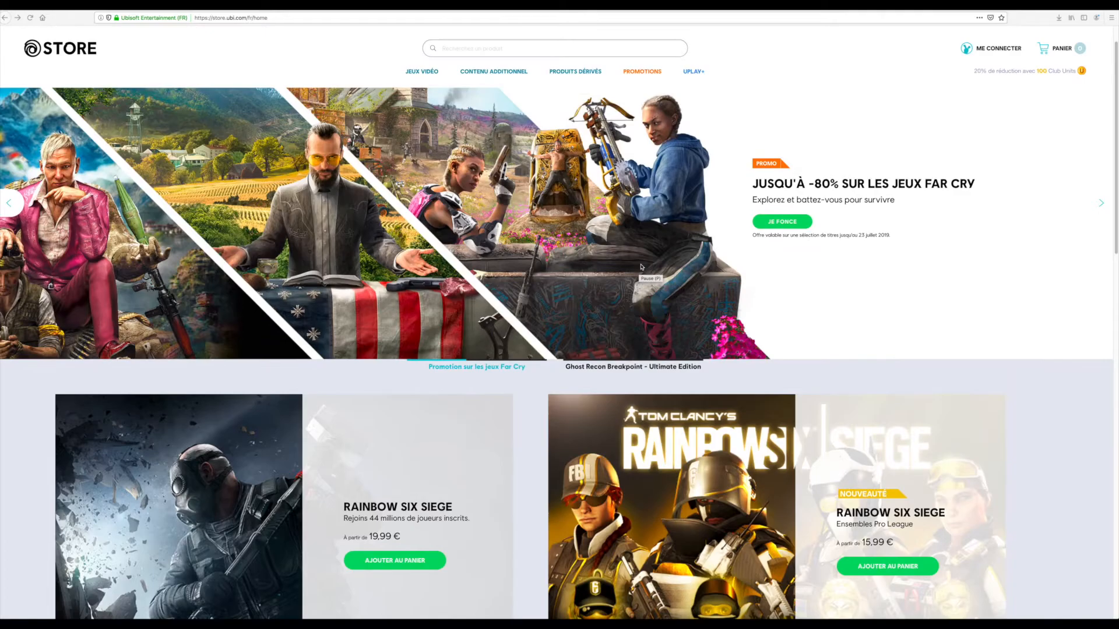
- Scroll down the Ubisoft Store homepage past the Far Cry deals and upcoming games
scroll("down", 3)
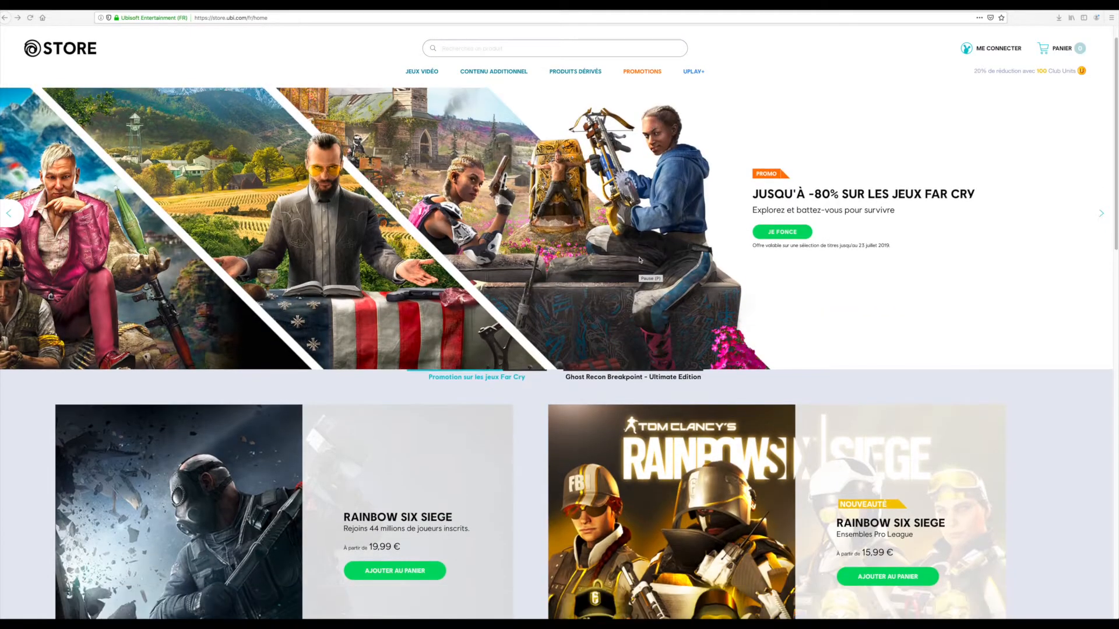
scroll("down", 3)
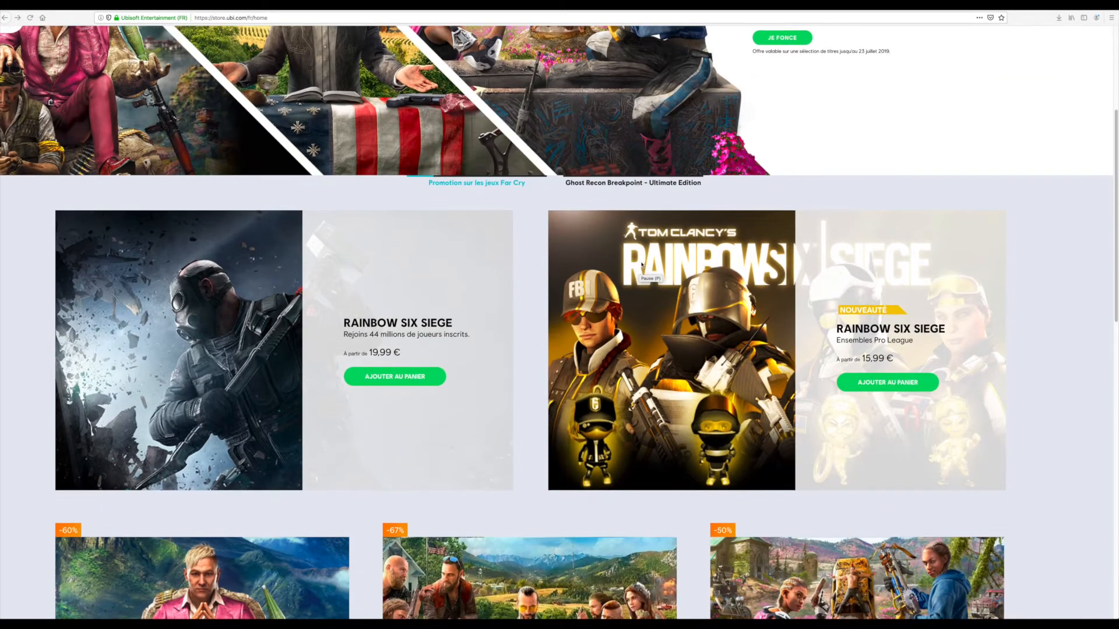
scroll("down", 3)
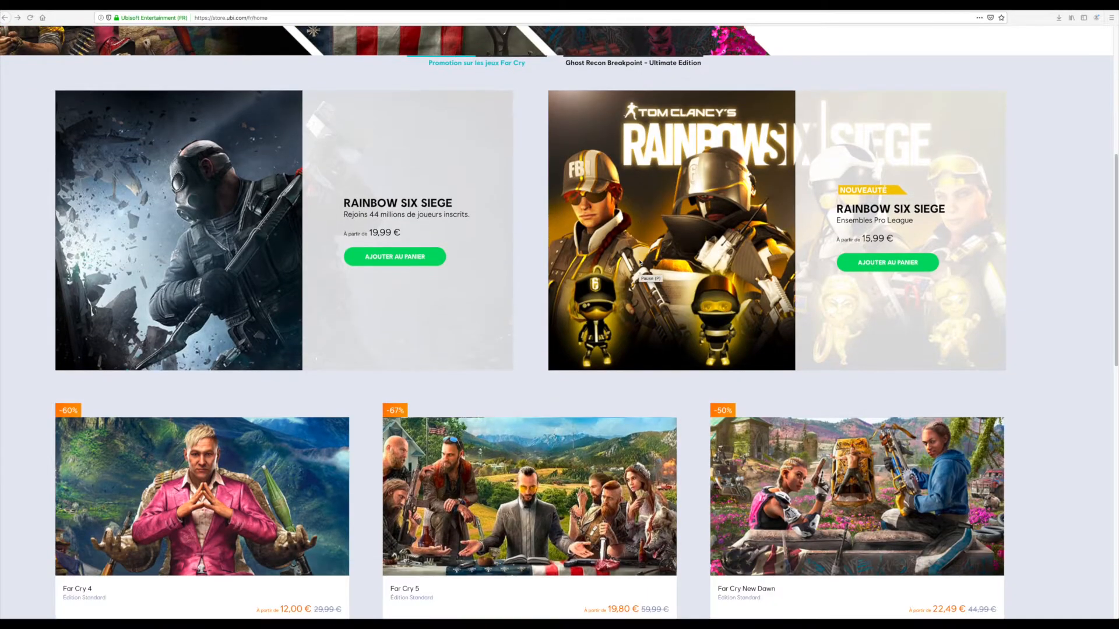
scroll("down", 3)
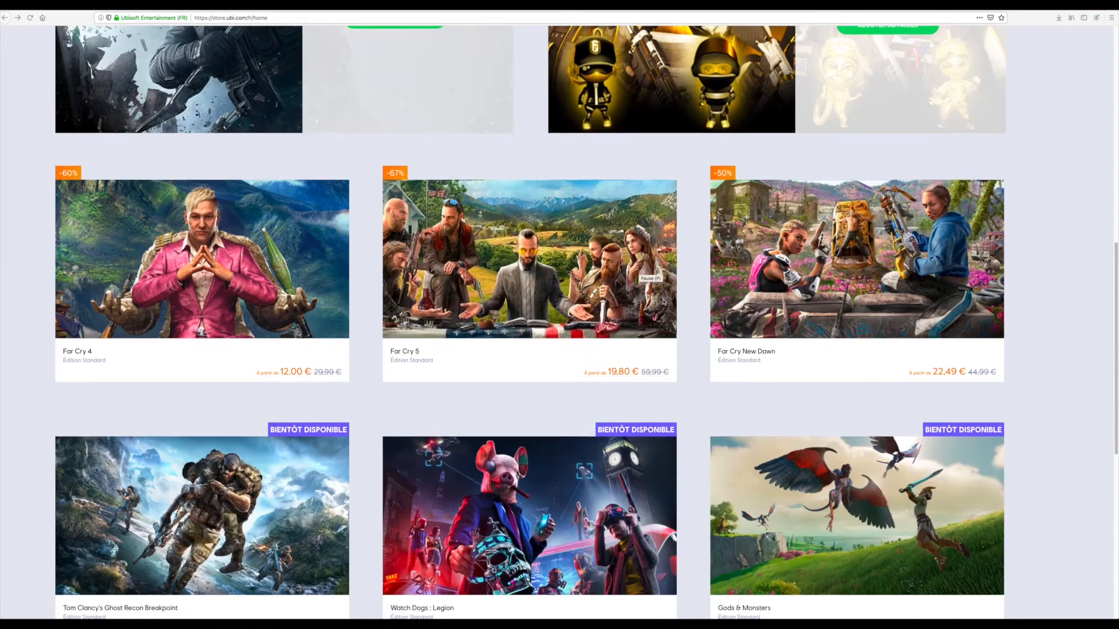
scroll("down", 3)
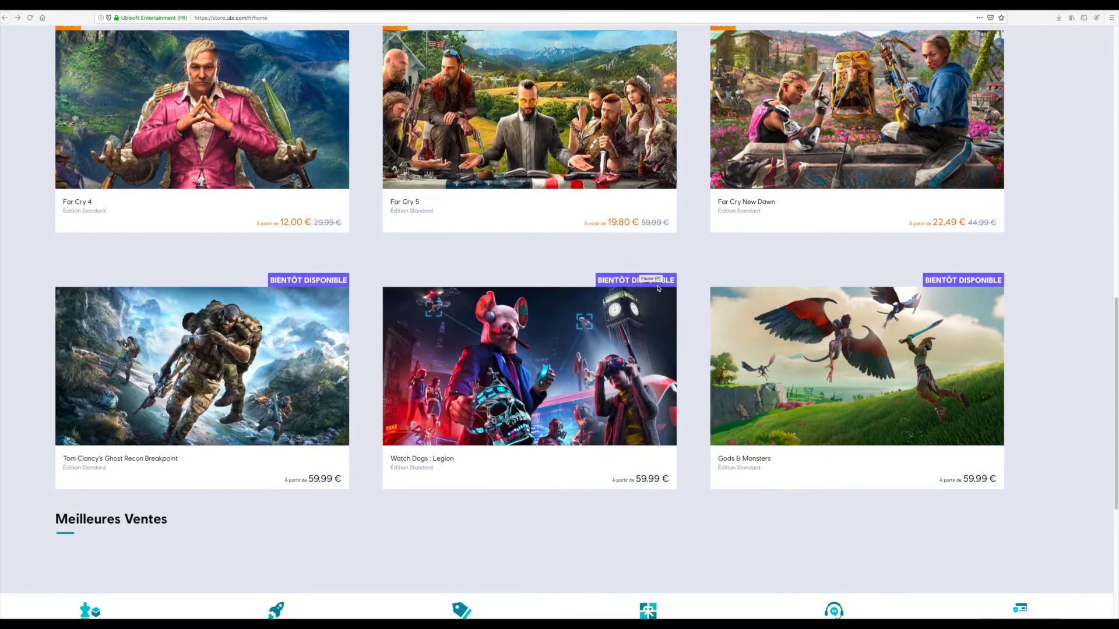
scroll("down", 3)
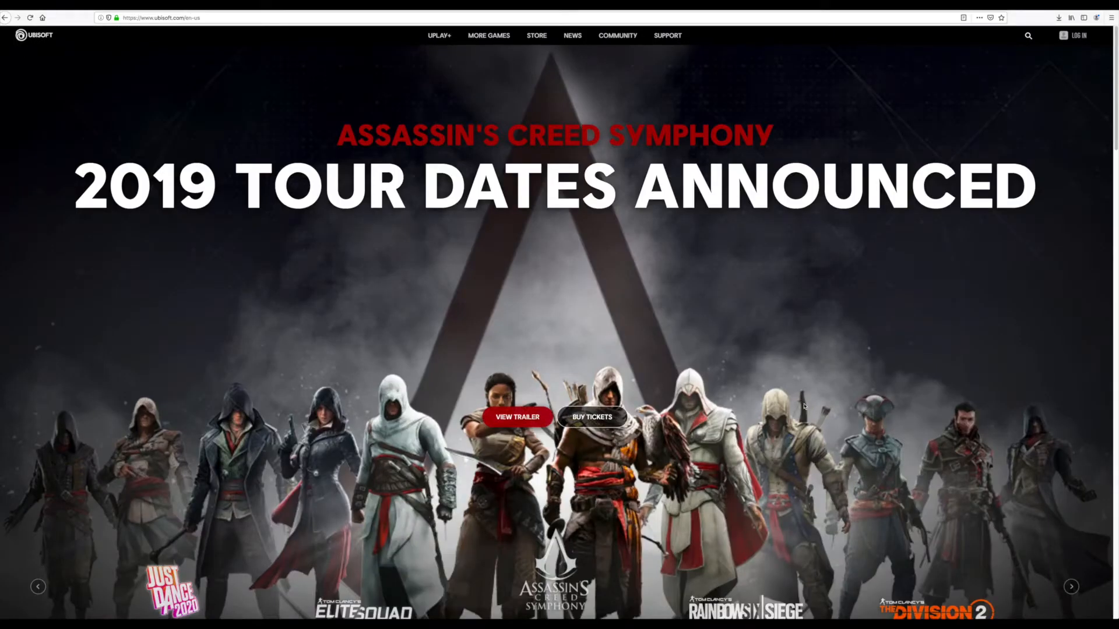
- Scroll down the ubisoft.com homepage through its game catalog
left_click(1070, 513)
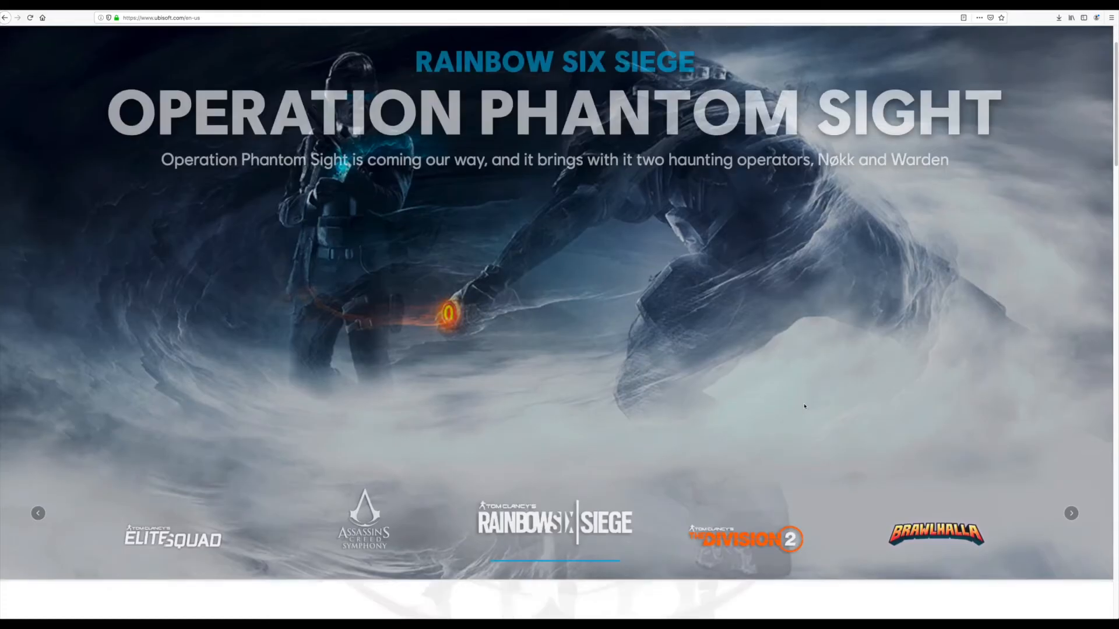
scroll("down", 3)
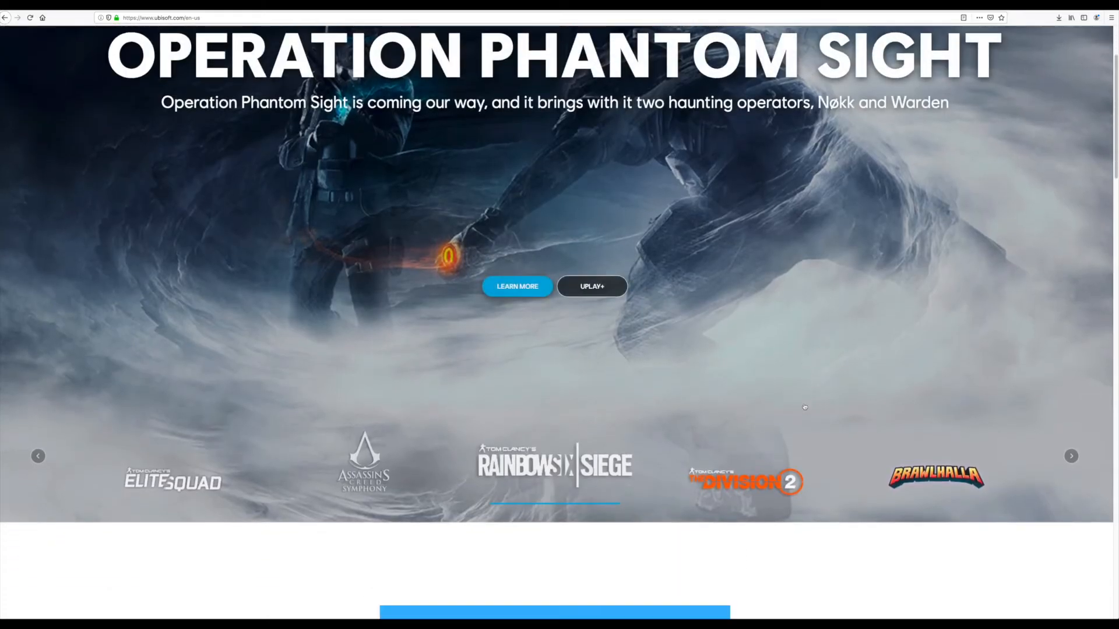
scroll("down", 3)
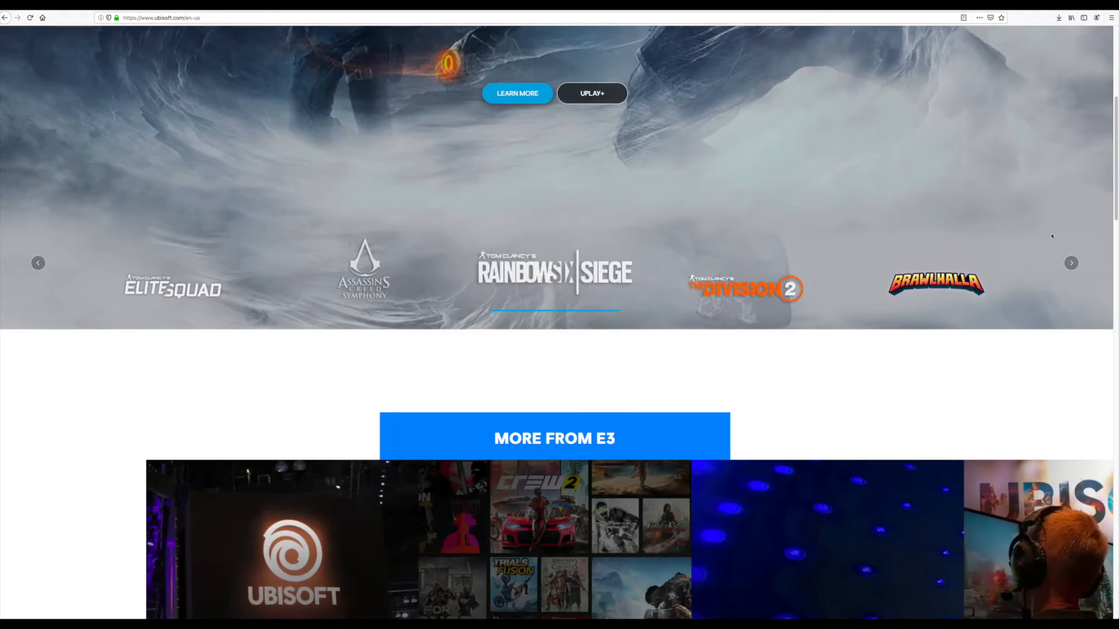
scroll("down", 3)
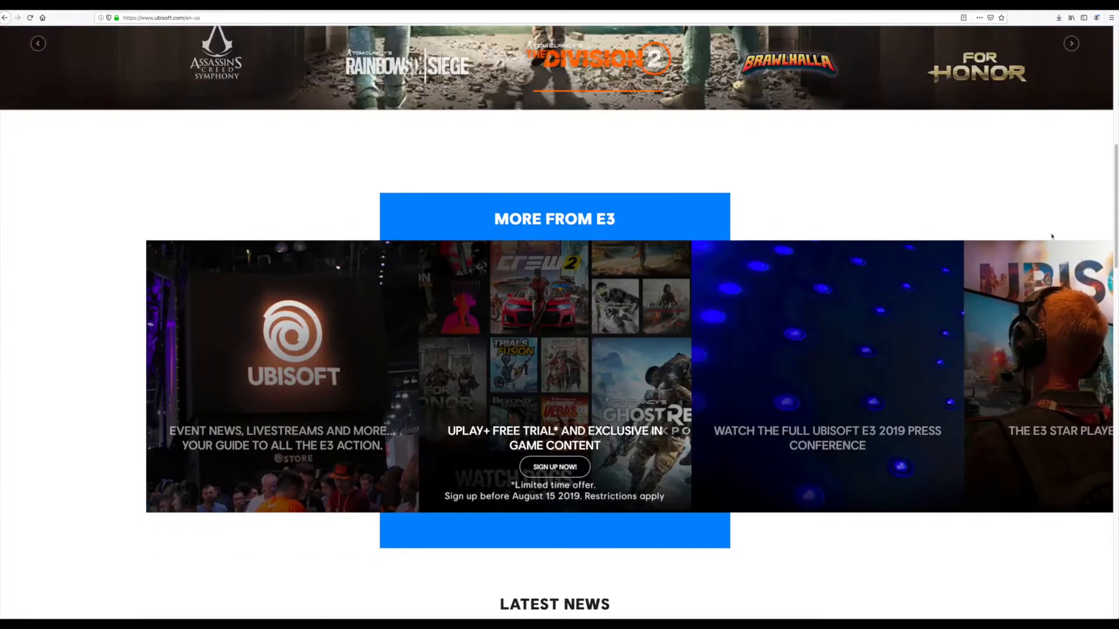
scroll("down", 3)
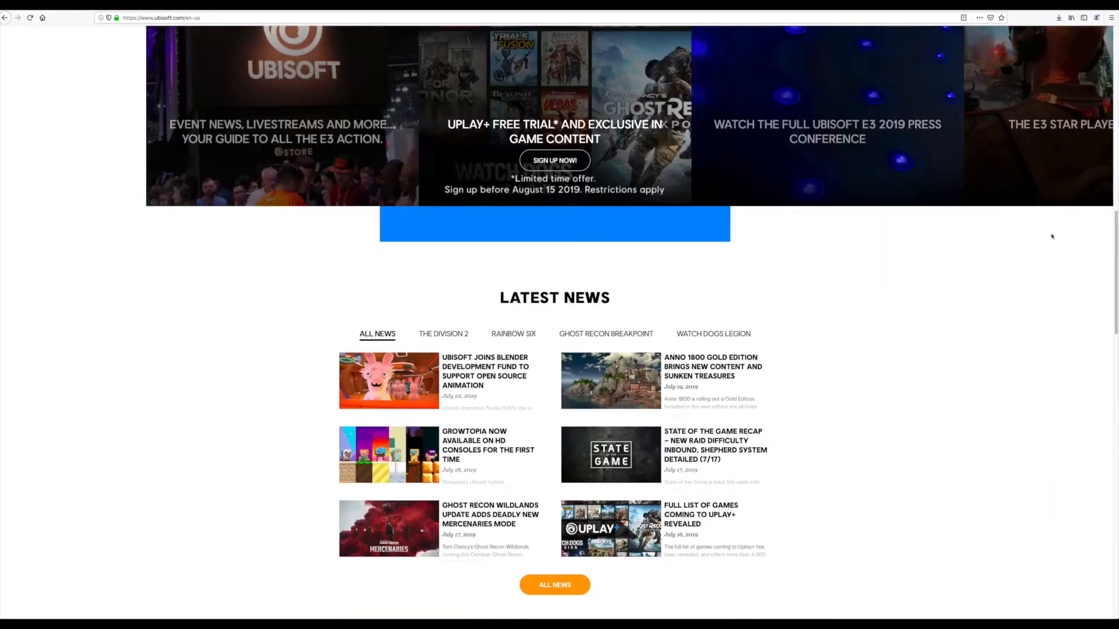
scroll("down", 3)
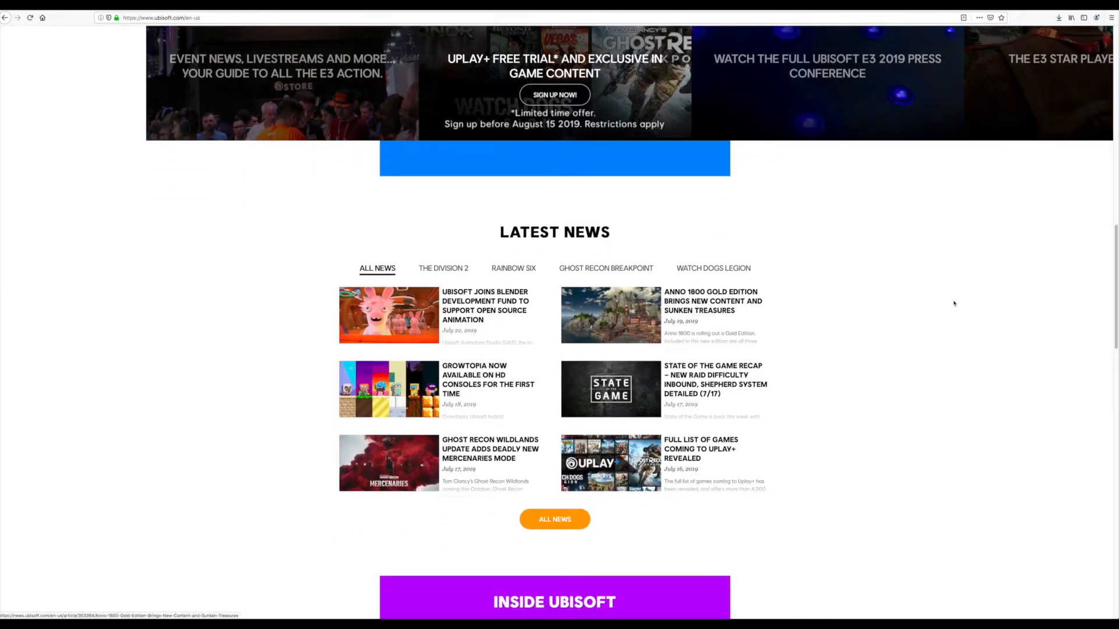
- Scroll on to Latest News and the 'Ubisoft joins Blender Development Fund' story
scroll("down", 3)
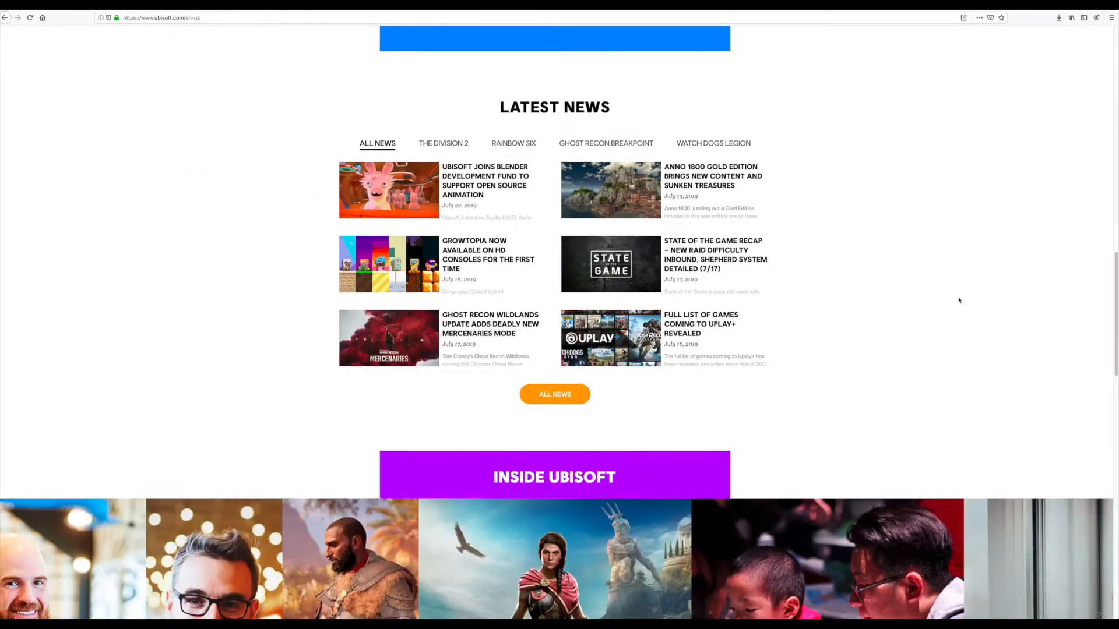
scroll("down", 3)
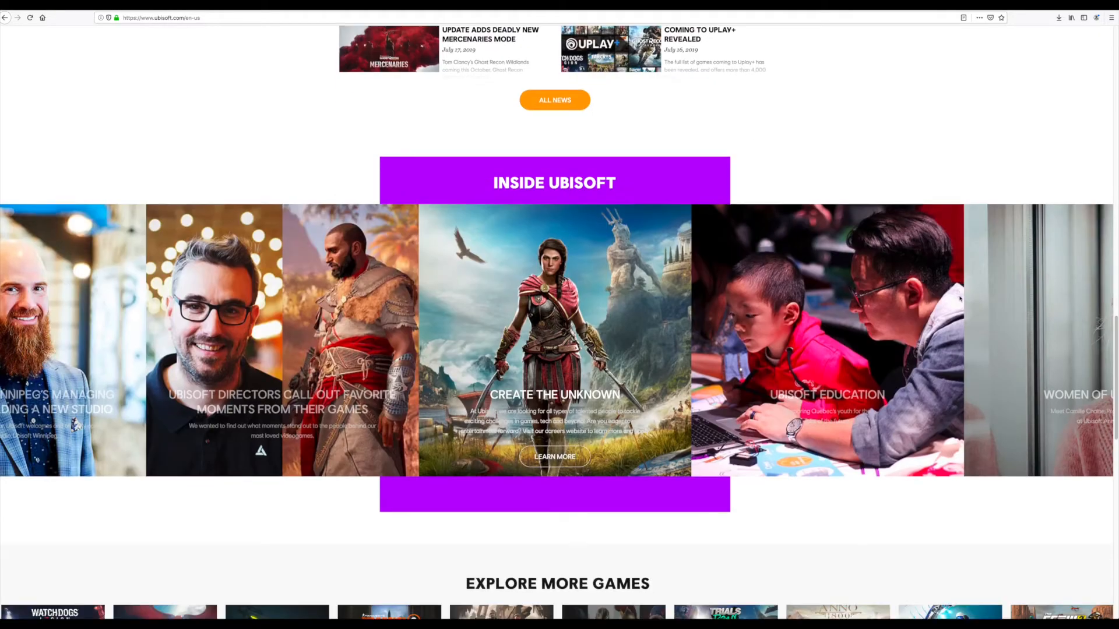
scroll("down", 3)
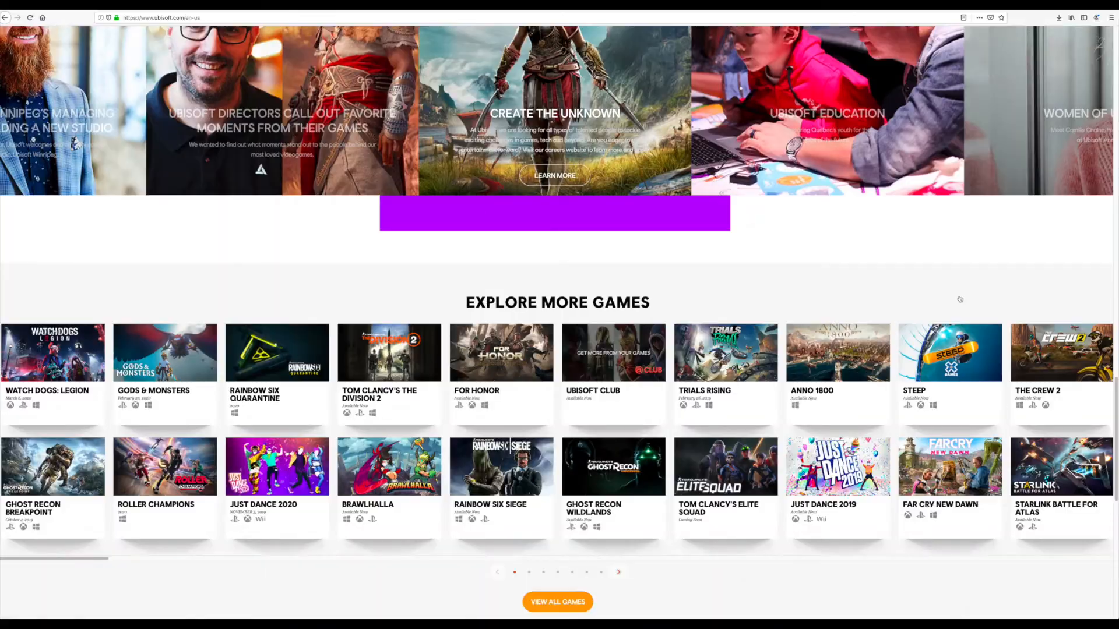
scroll("down", 3)
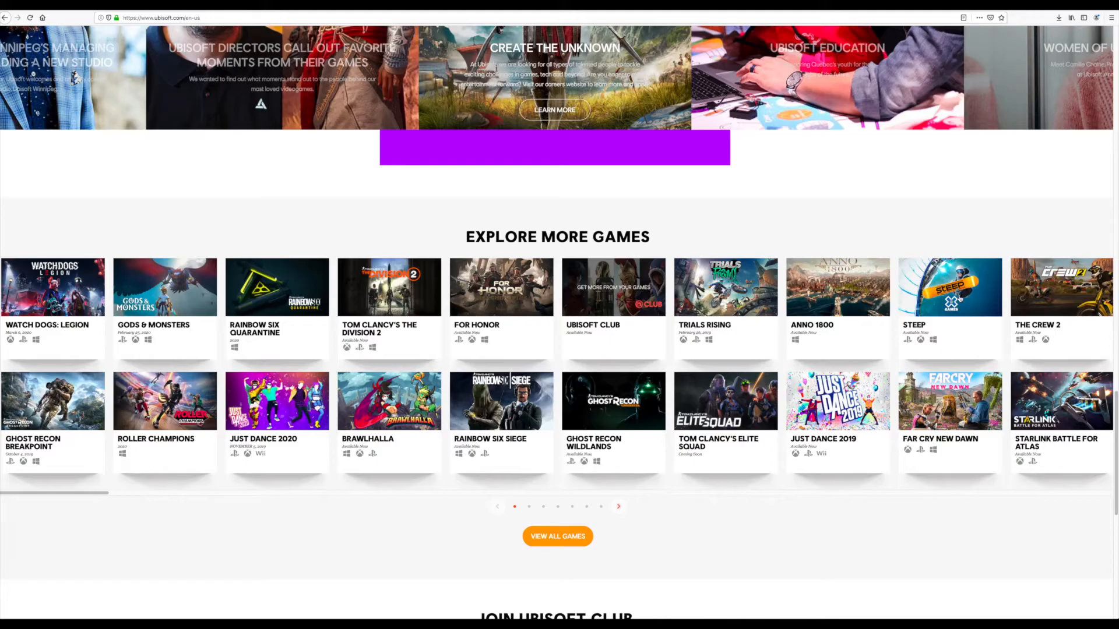
mouse_move(956, 330)
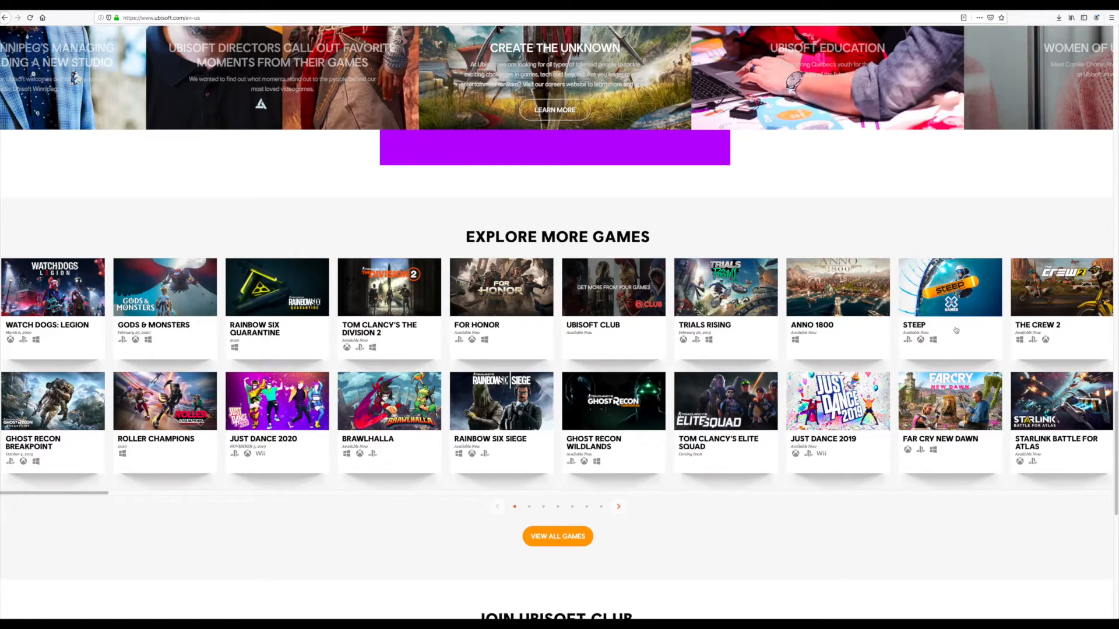
scroll("down", 3)
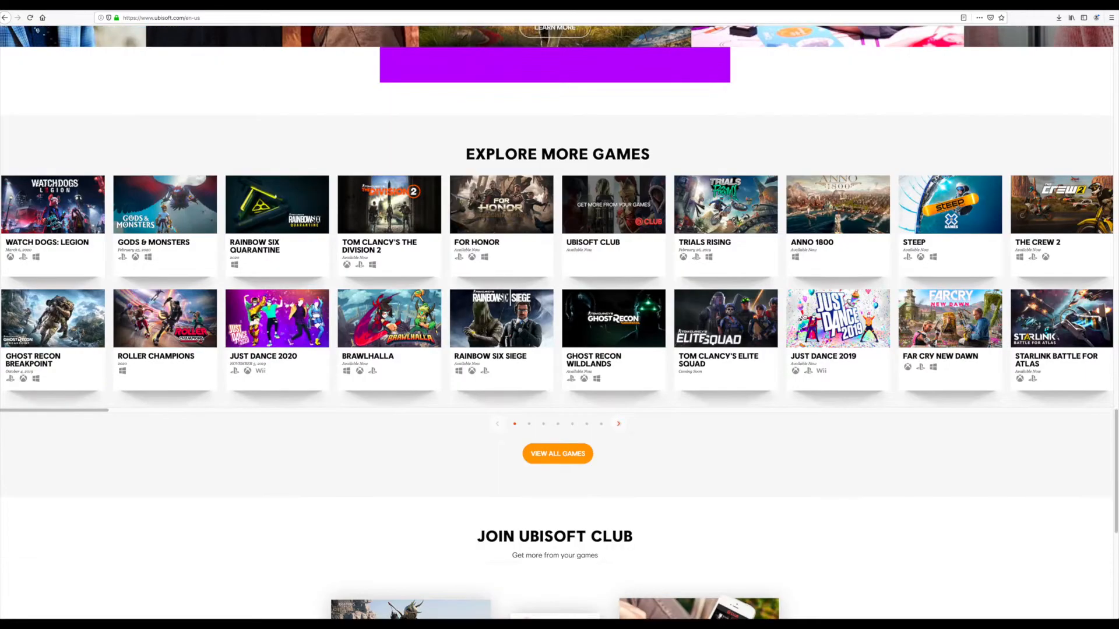
scroll("down", 3)
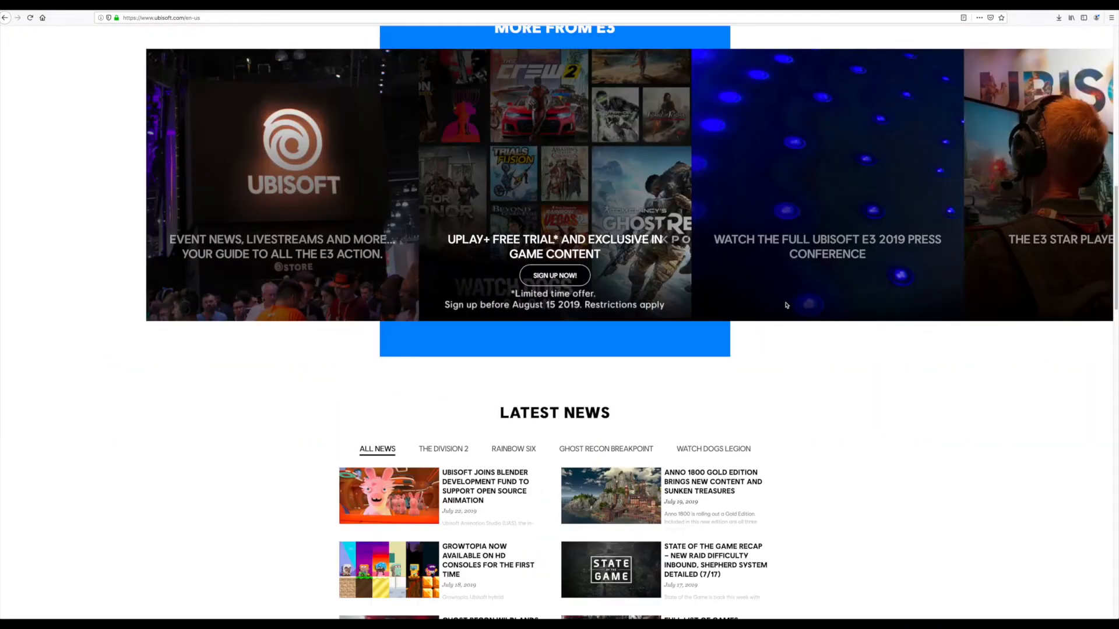
scroll("up", 3)
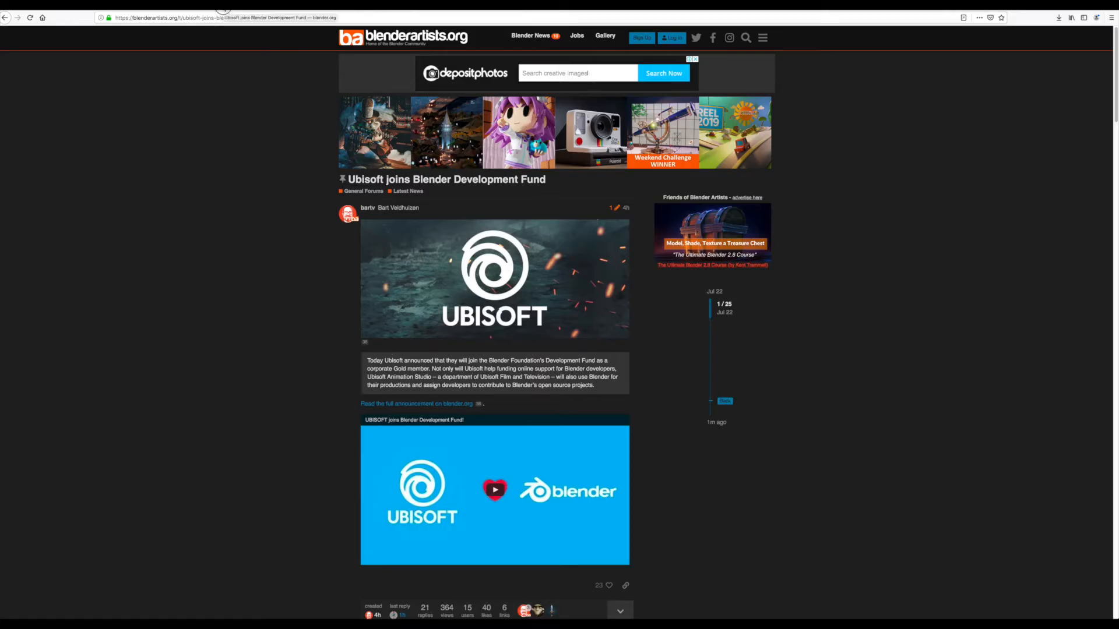
- Open the full blender.org announcement, then Ubisoft's own interview article from it
left_click(403, 404)
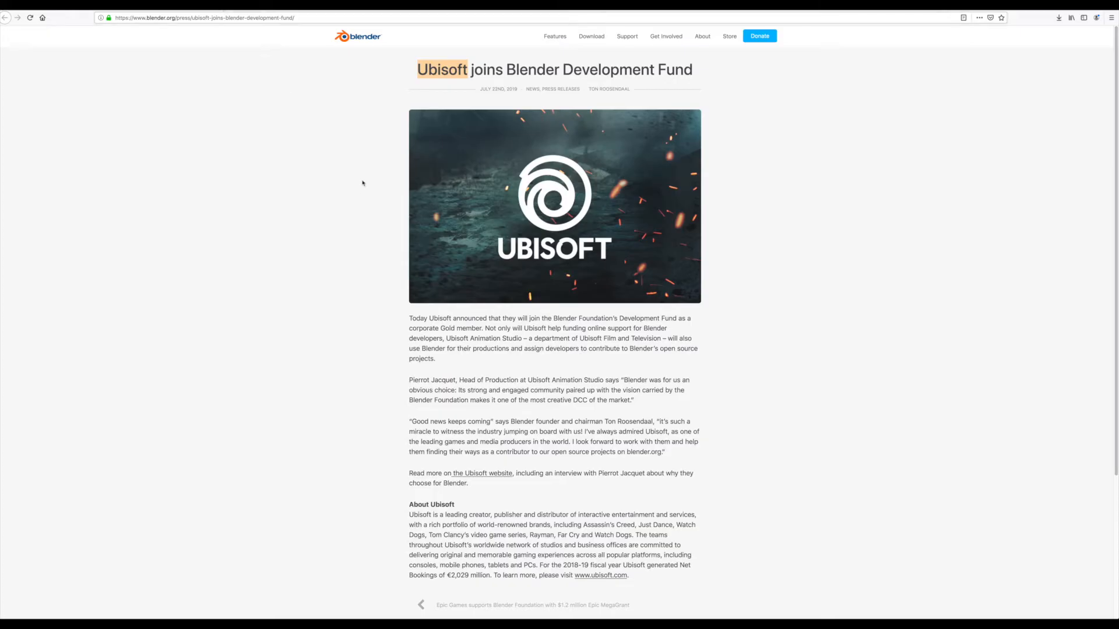
mouse_move(309, 18)
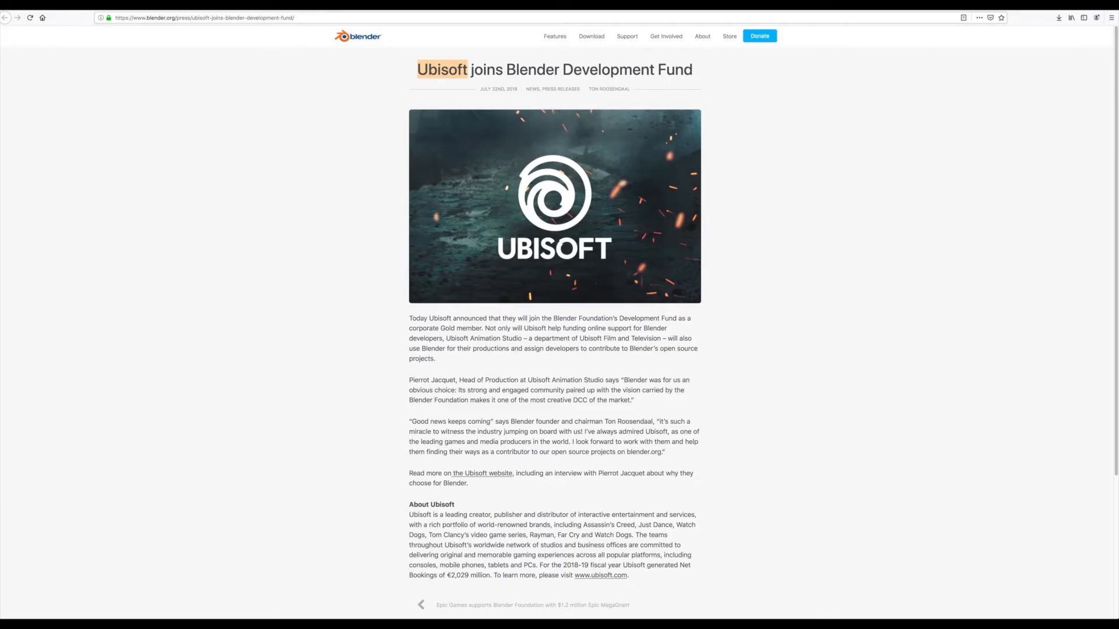
left_click(481, 473)
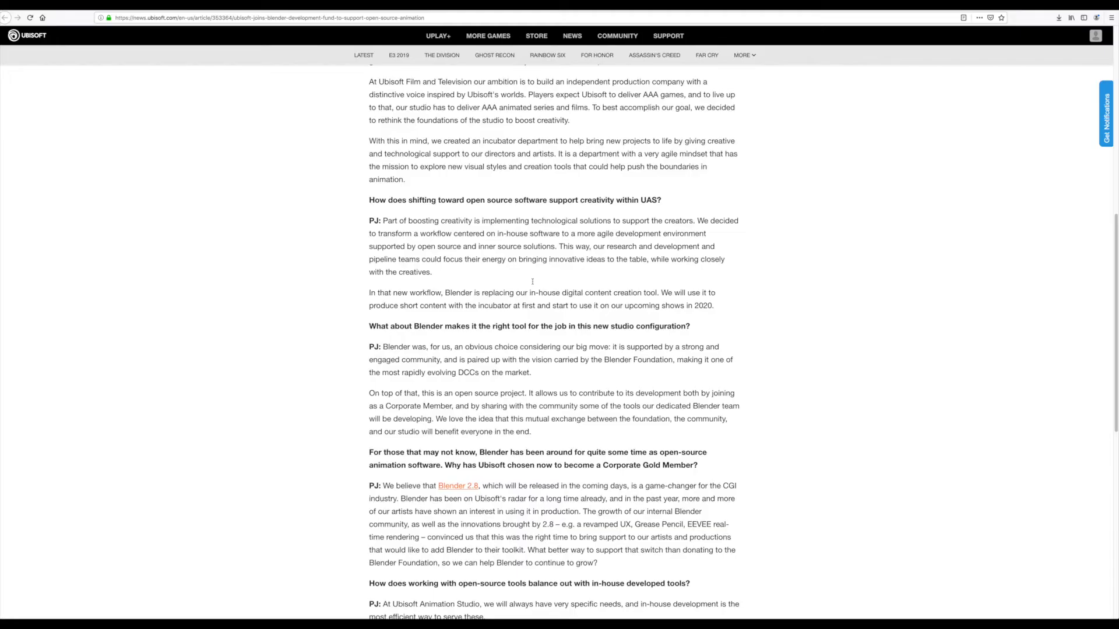
- Highlight the sentence about creating the incubator department
scroll("up", 3)
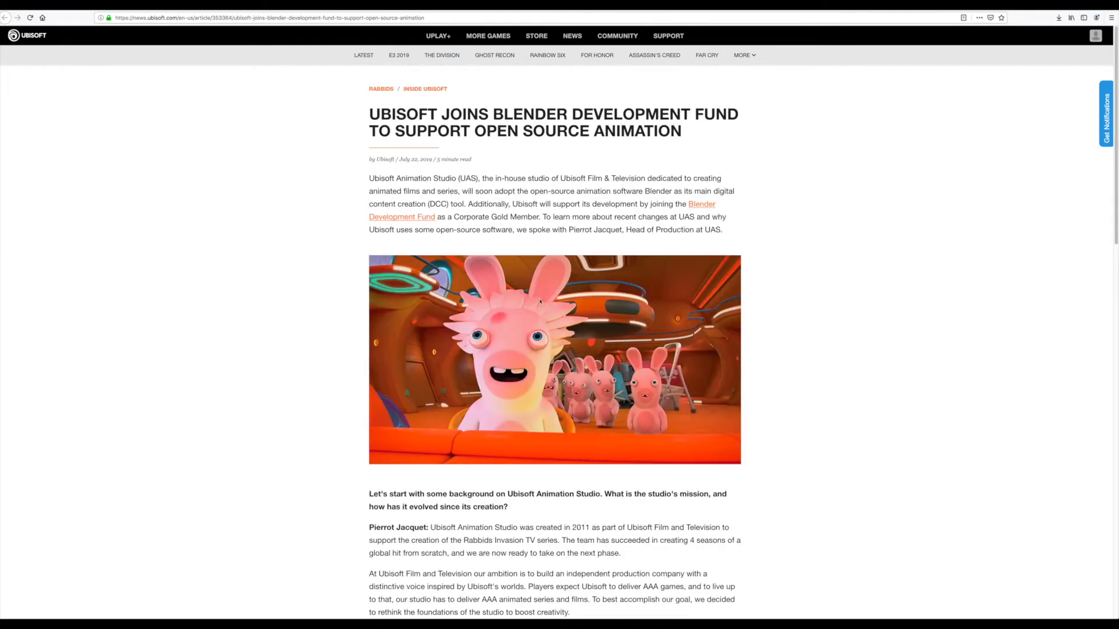
mouse_move(573, 229)
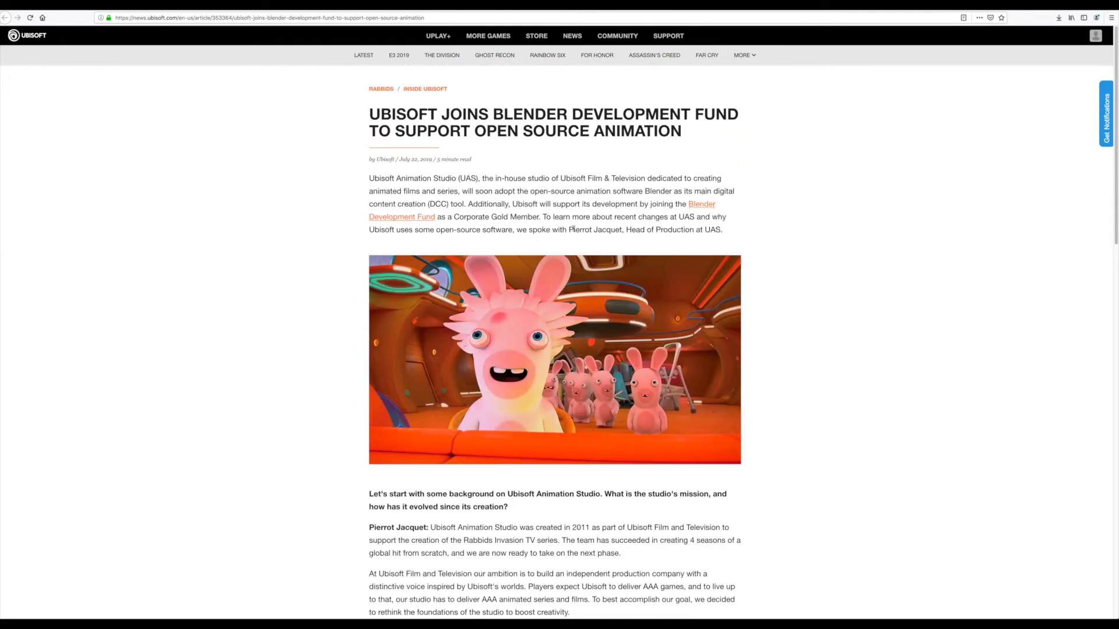
left_click_drag(568, 229, 696, 229)
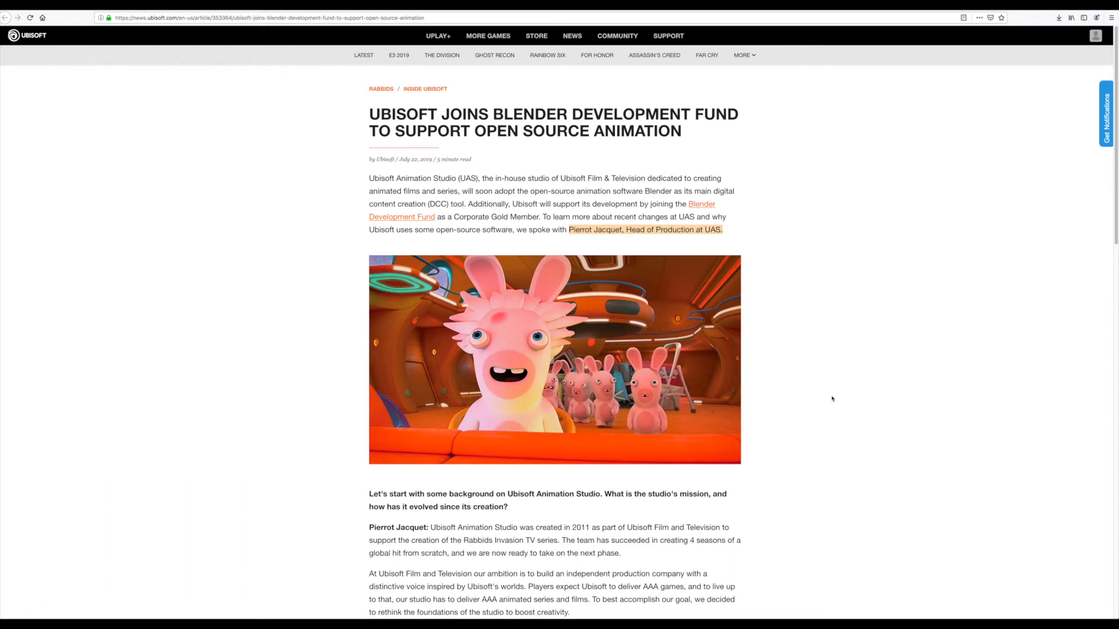
scroll("down", 3)
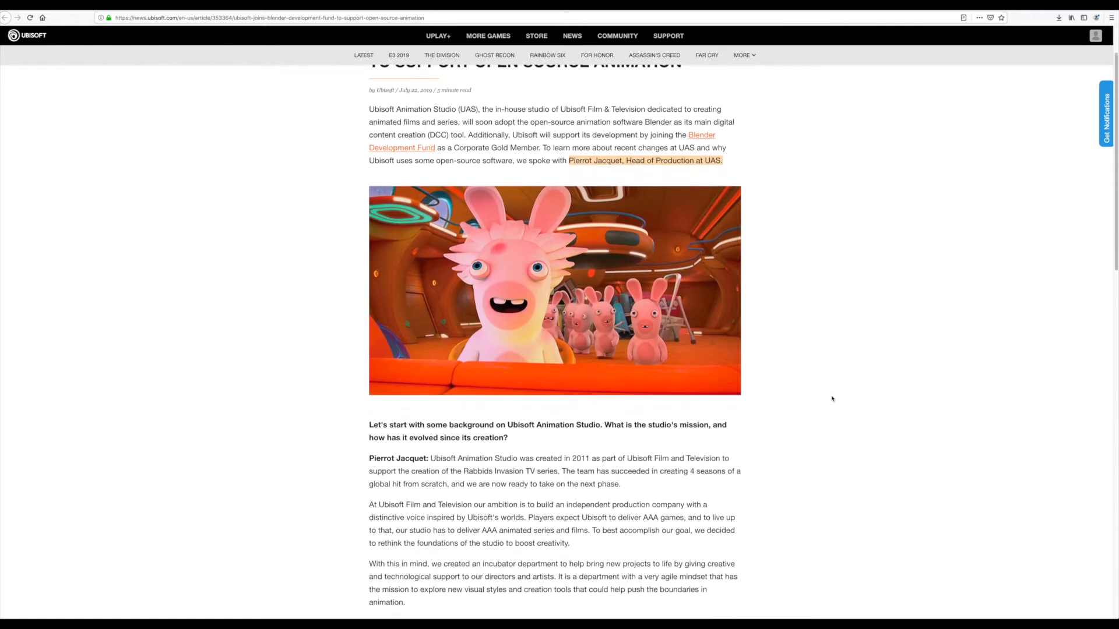
scroll("down", 3)
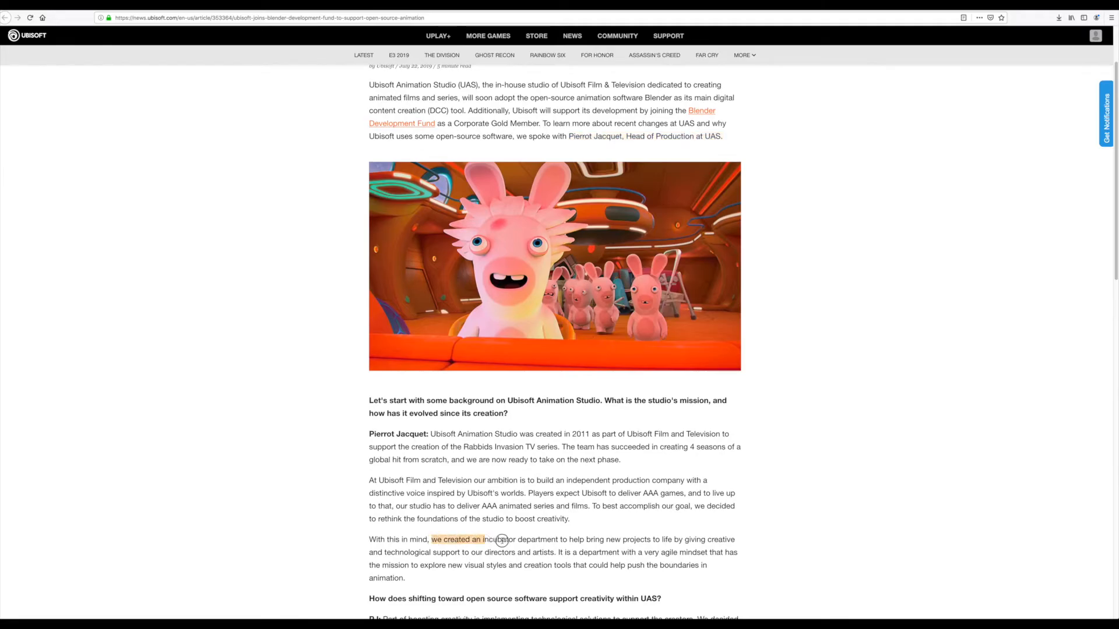
left_click_drag(430, 539, 674, 539)
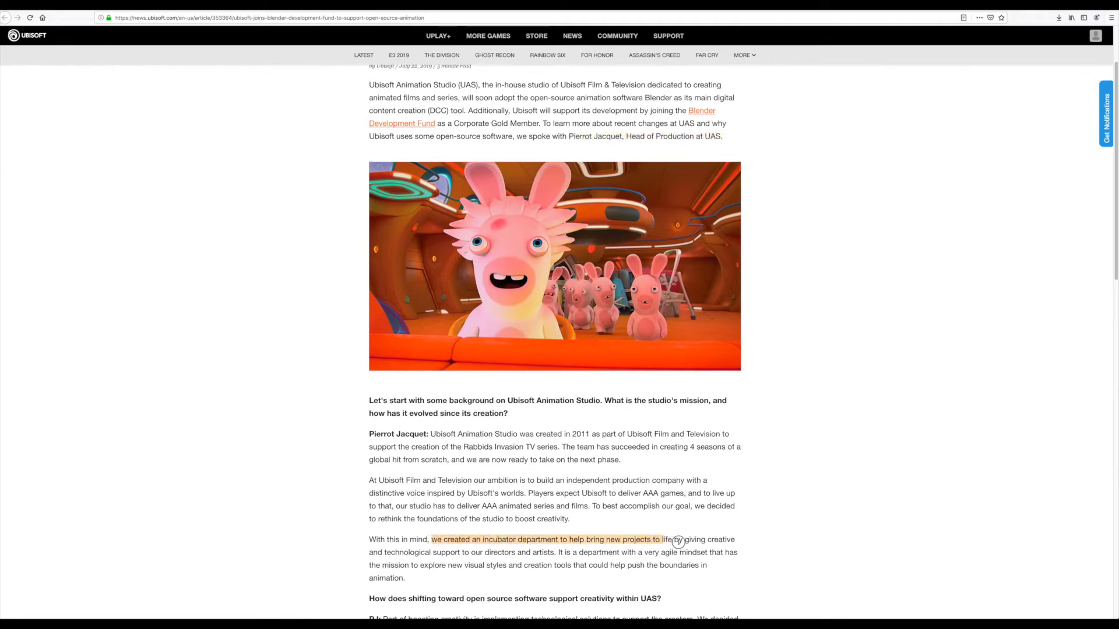
left_click_drag(676, 540, 491, 552)
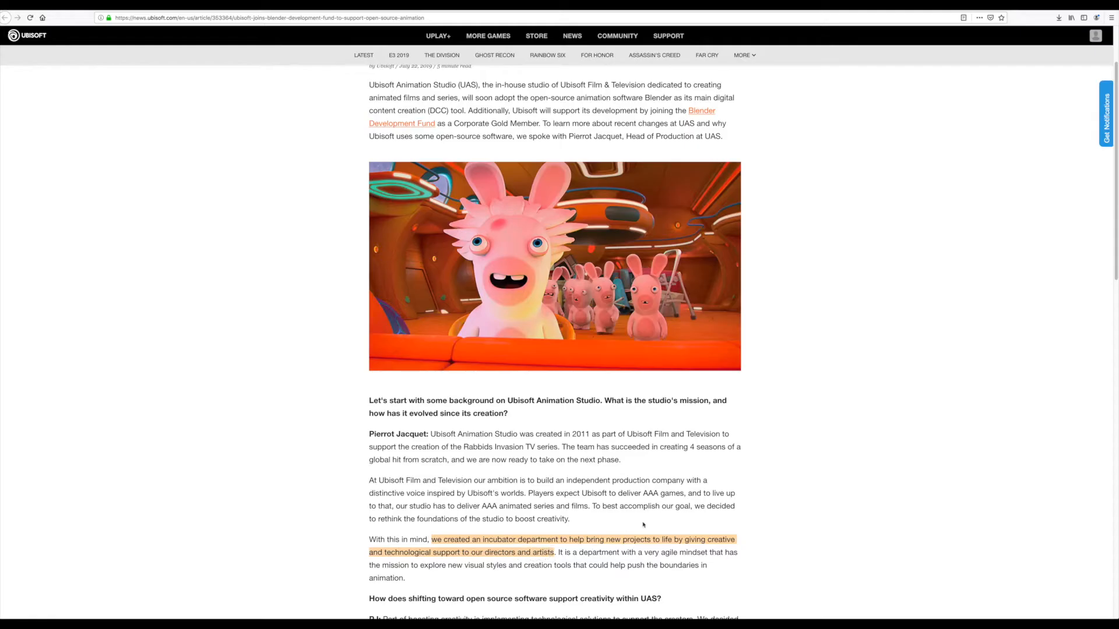
- Highlight the incubator's mission to explore visual styles and the phrase 'upcoming shows in 2020'
scroll("down", 3)
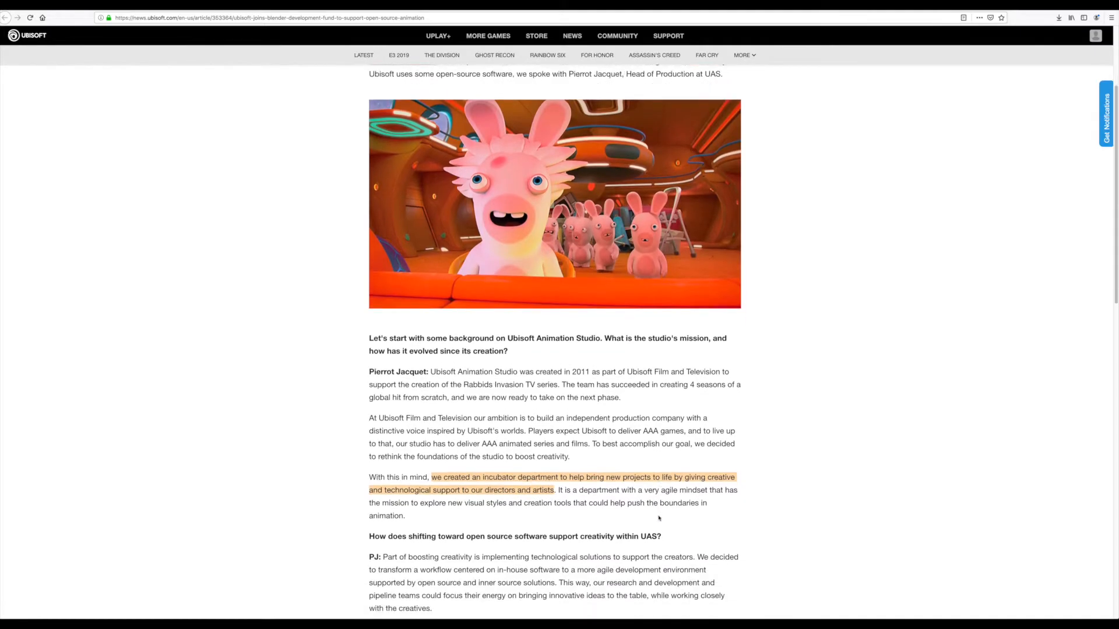
scroll("down", 3)
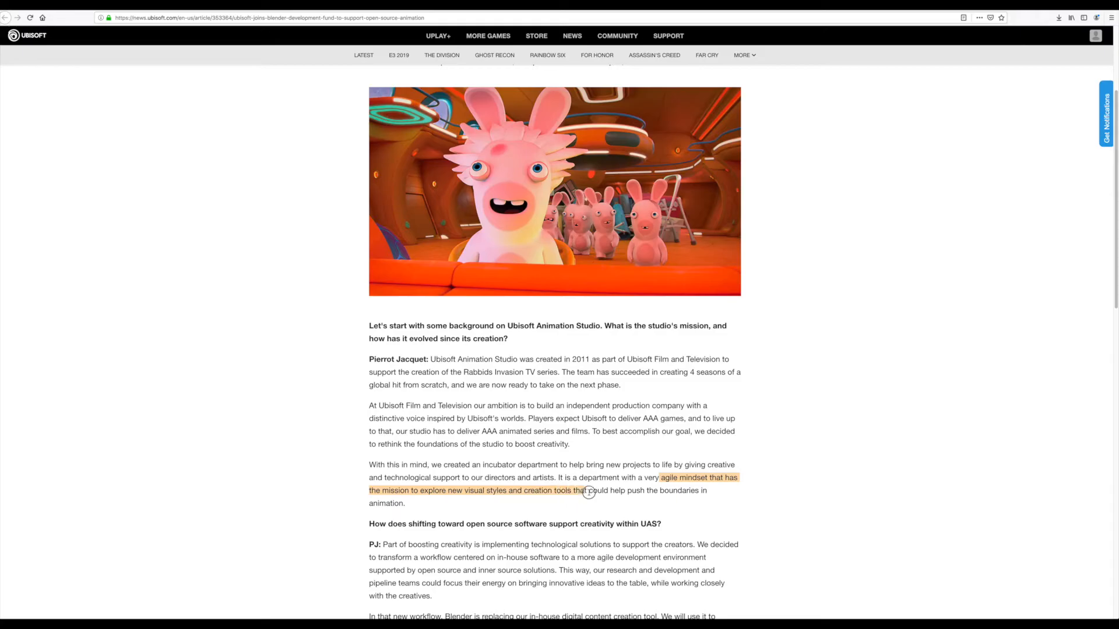
left_click_drag(587, 490, 680, 492)
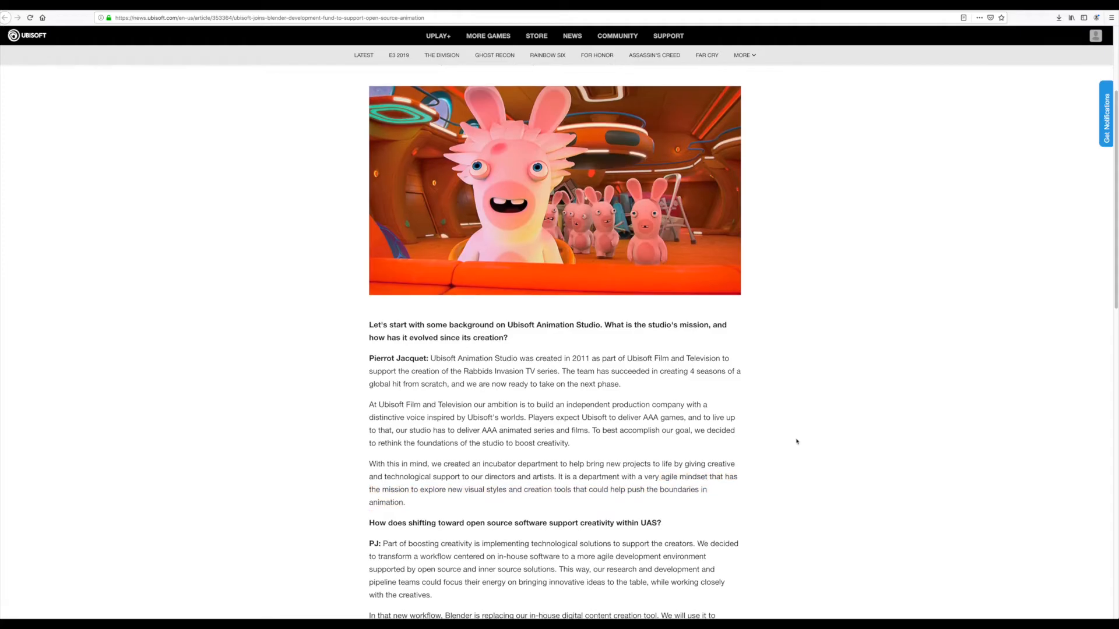
scroll("down", 3)
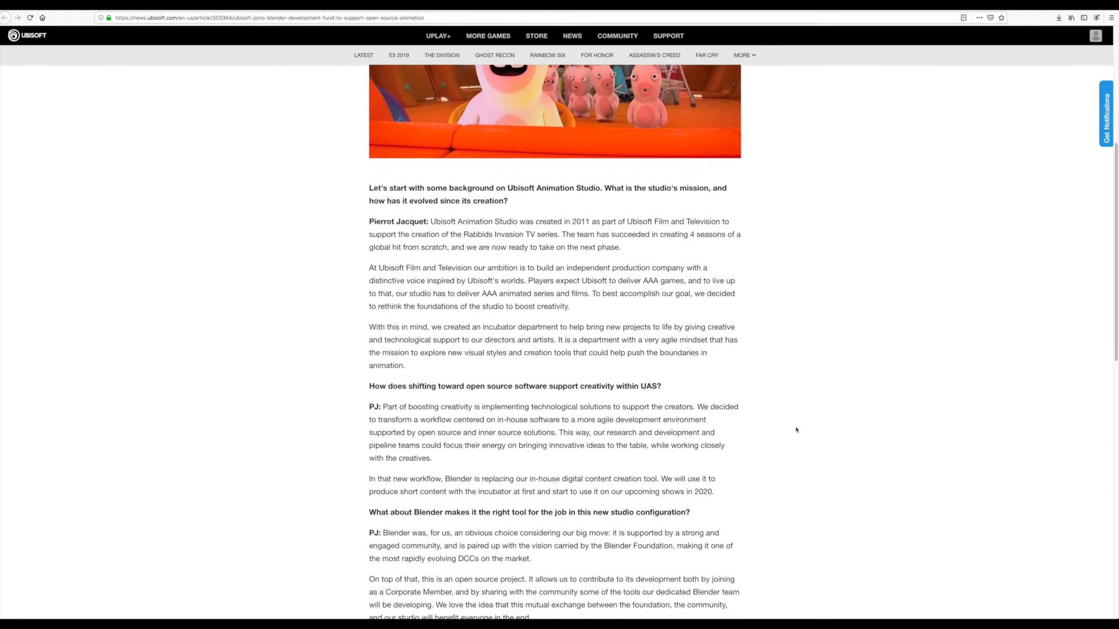
scroll("down", 3)
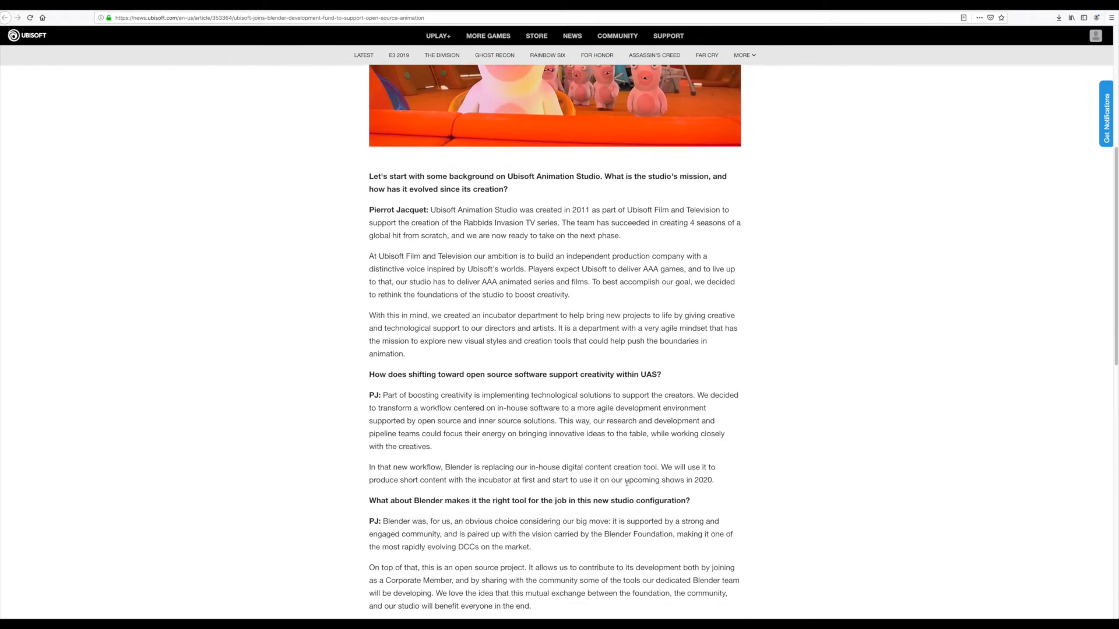
left_click_drag(625, 479, 716, 479)
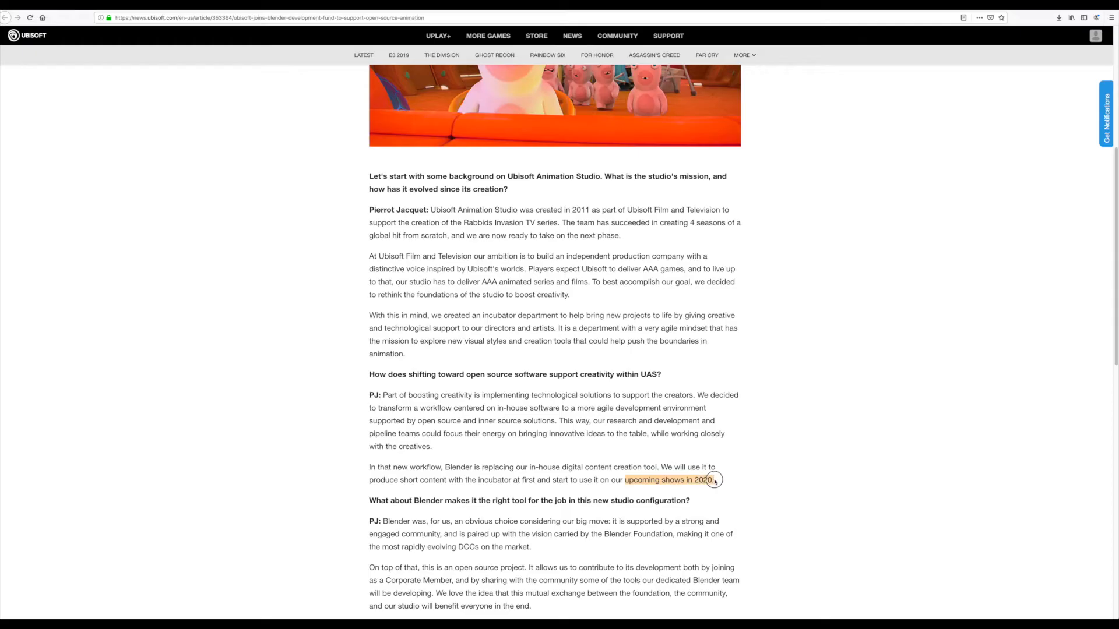
scroll("down", 3)
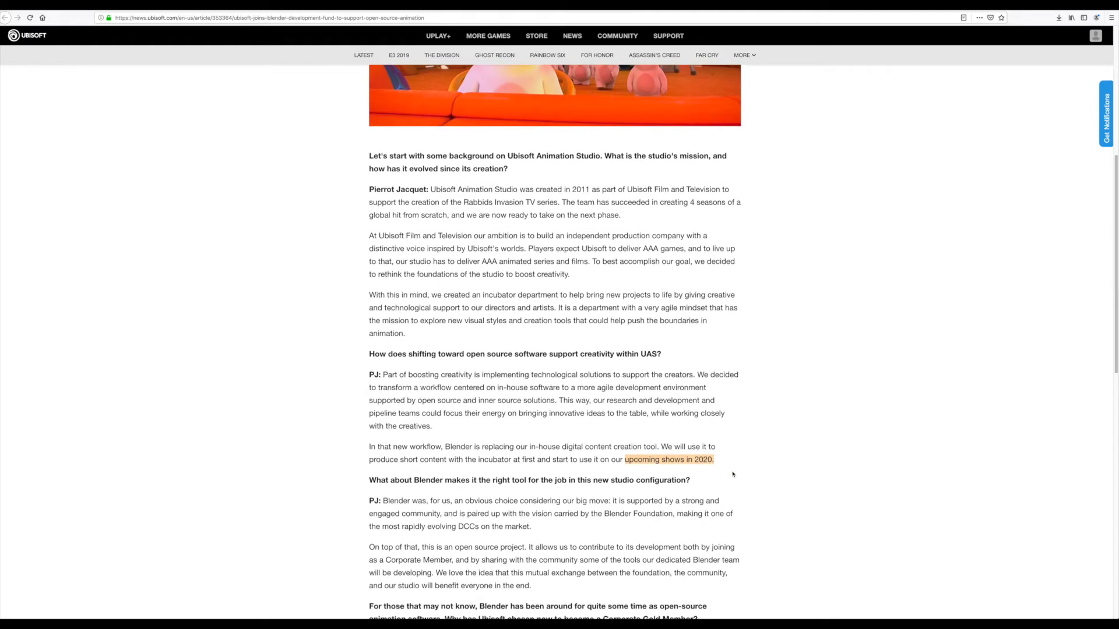
scroll("down", 3)
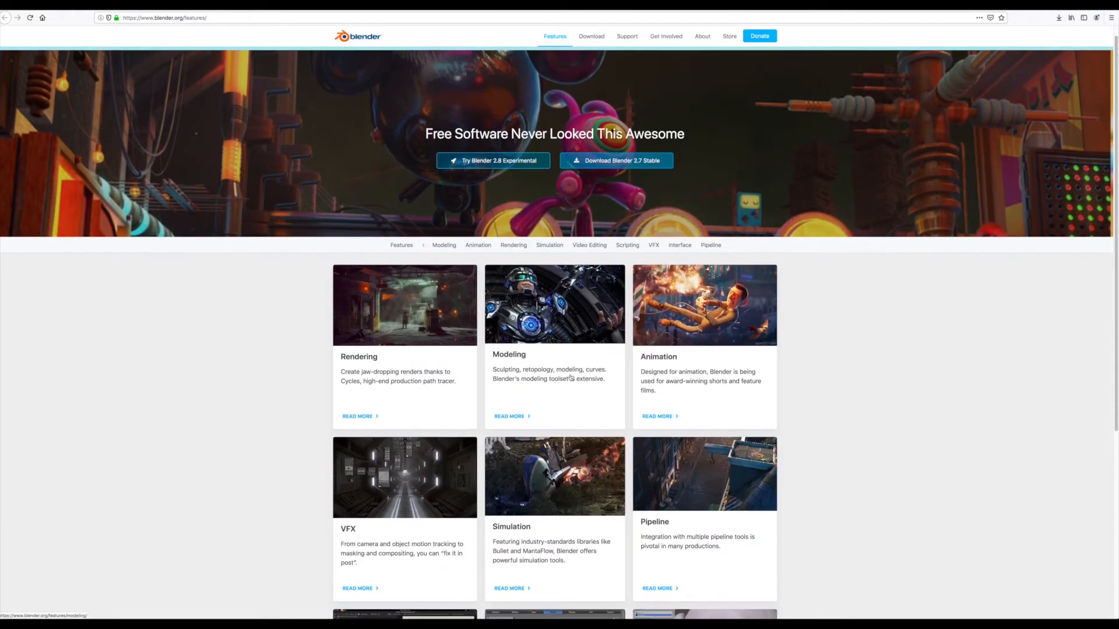
- Scroll through Blender's Features overview page on blender.org
scroll("down", 3)
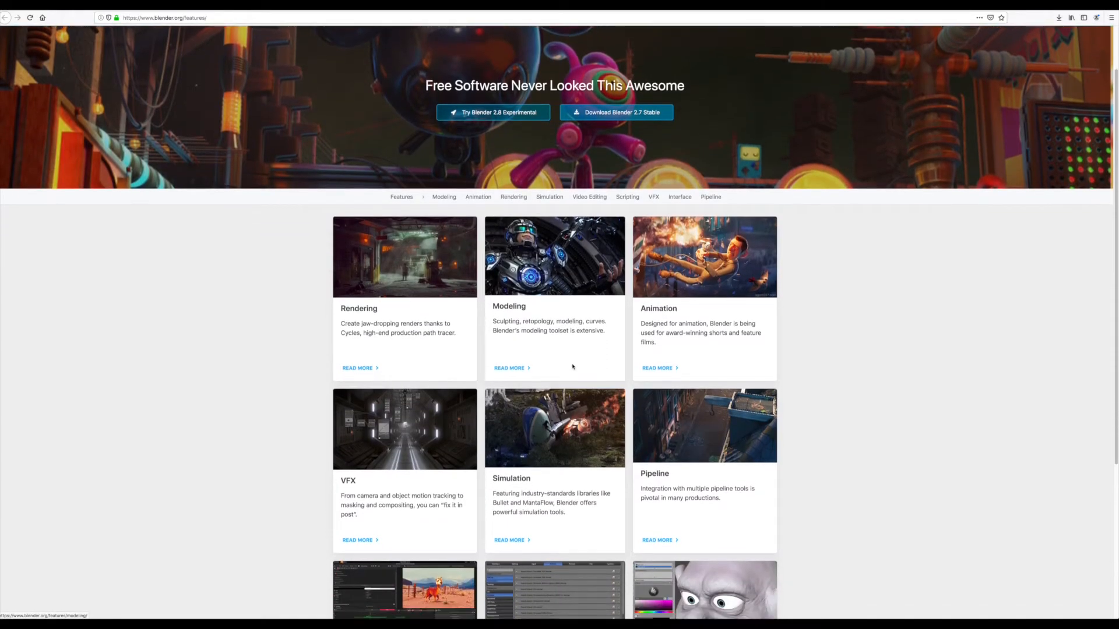
scroll("down", 3)
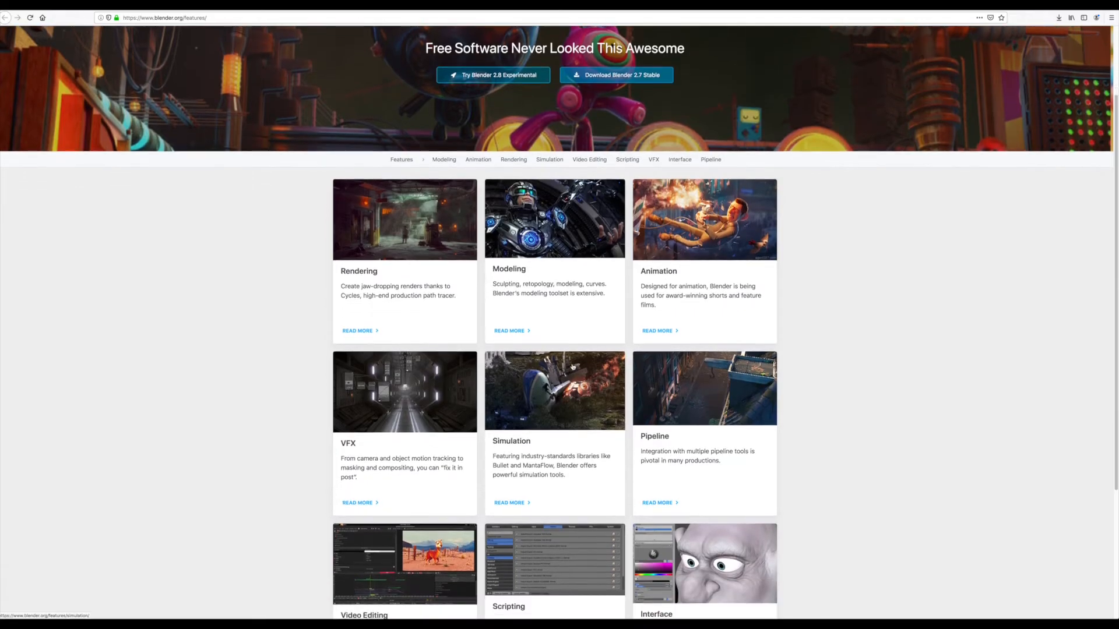
scroll("down", 3)
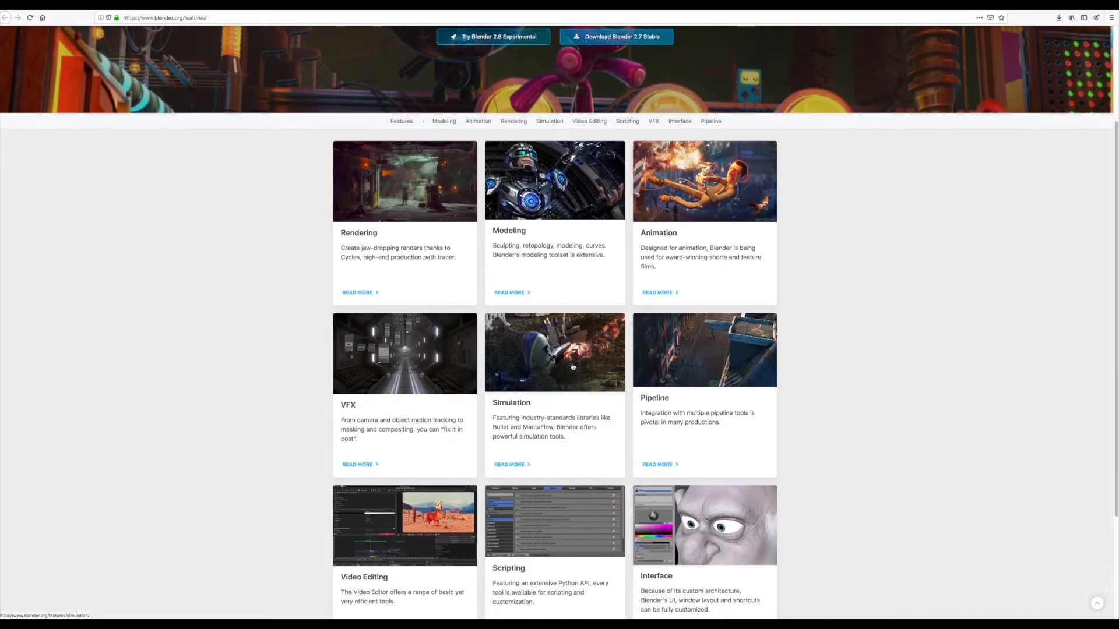
scroll("down", 3)
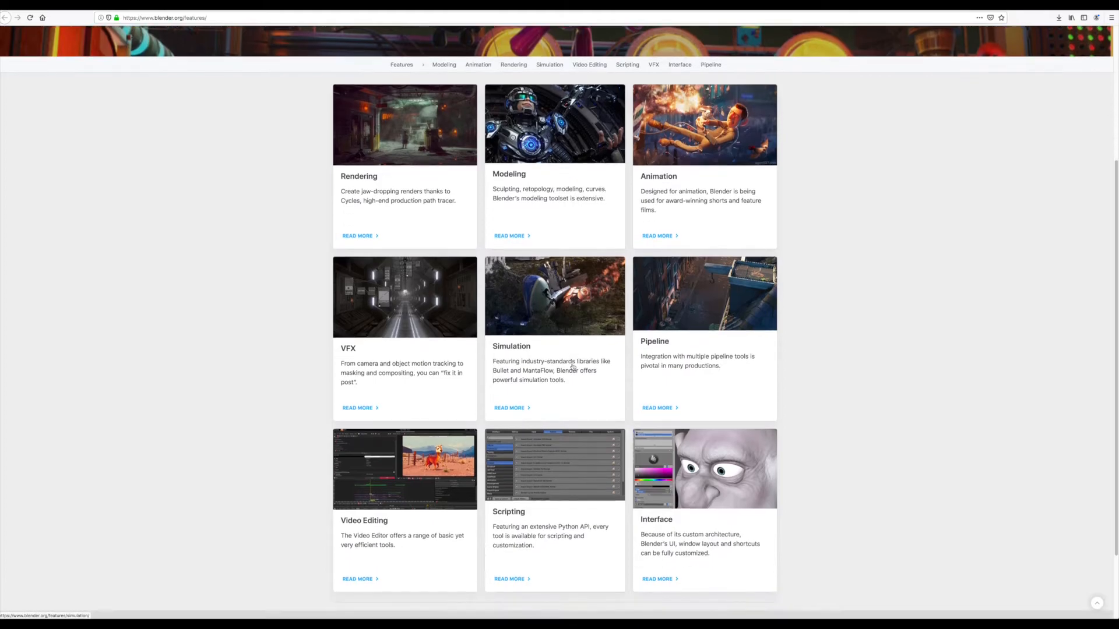
scroll("down", 3)
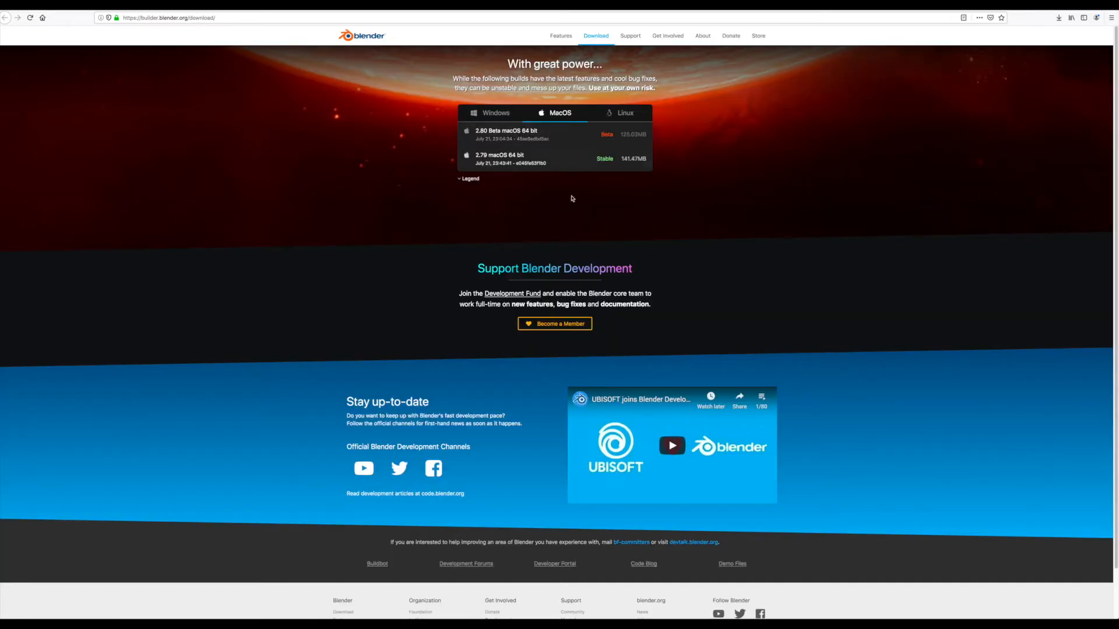
scroll("down", 3)
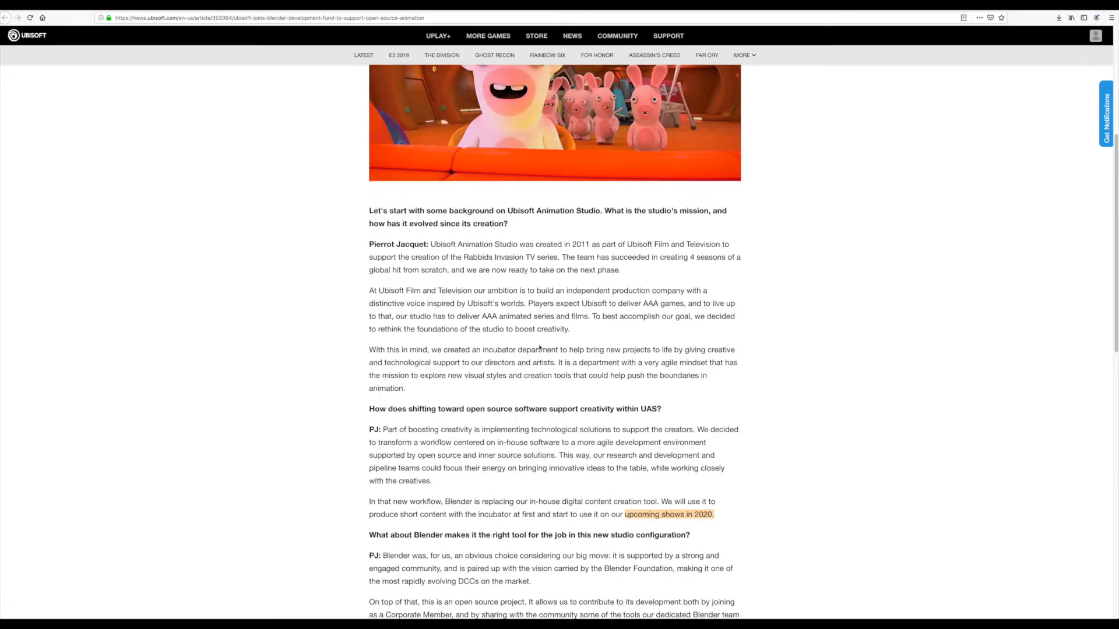
- Highlight the answer about very specific needs and in-house development
scroll("down", 3)
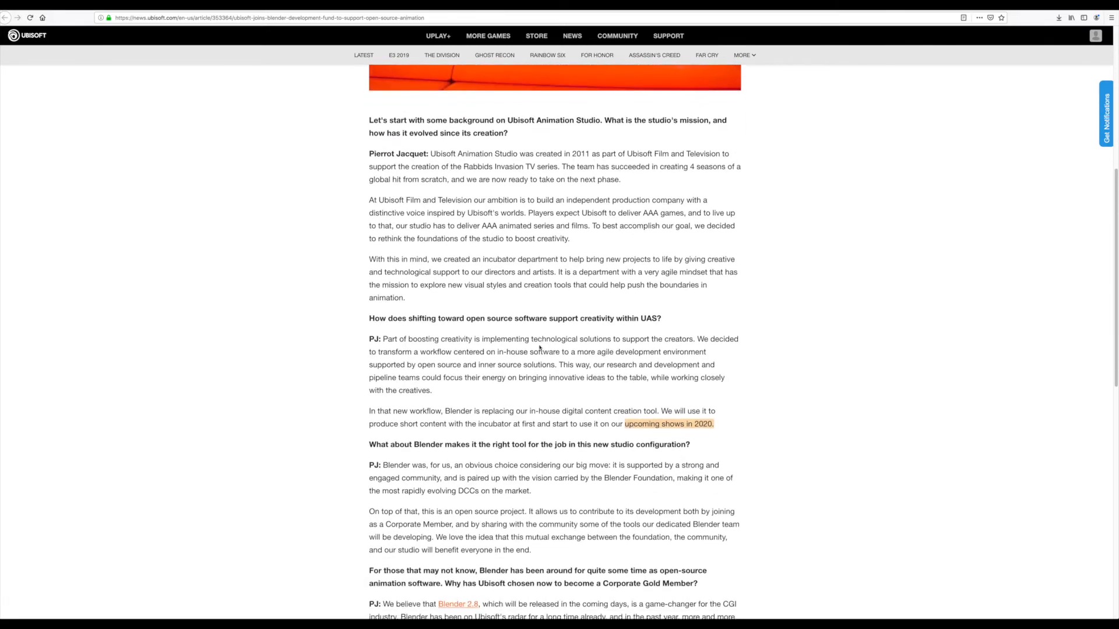
scroll("down", 3)
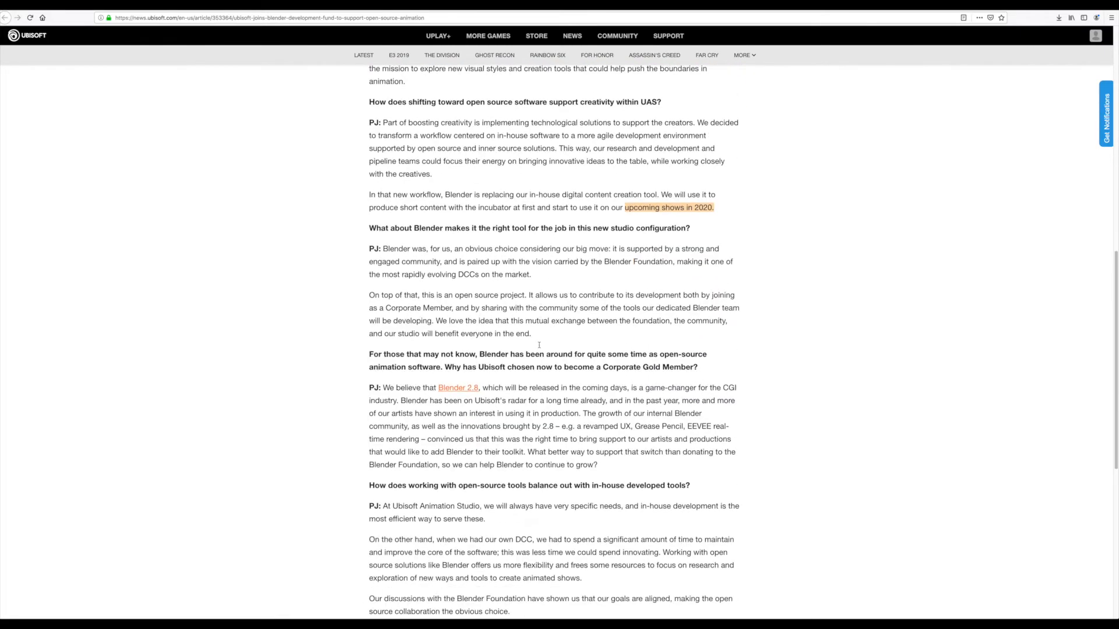
scroll("down", 3)
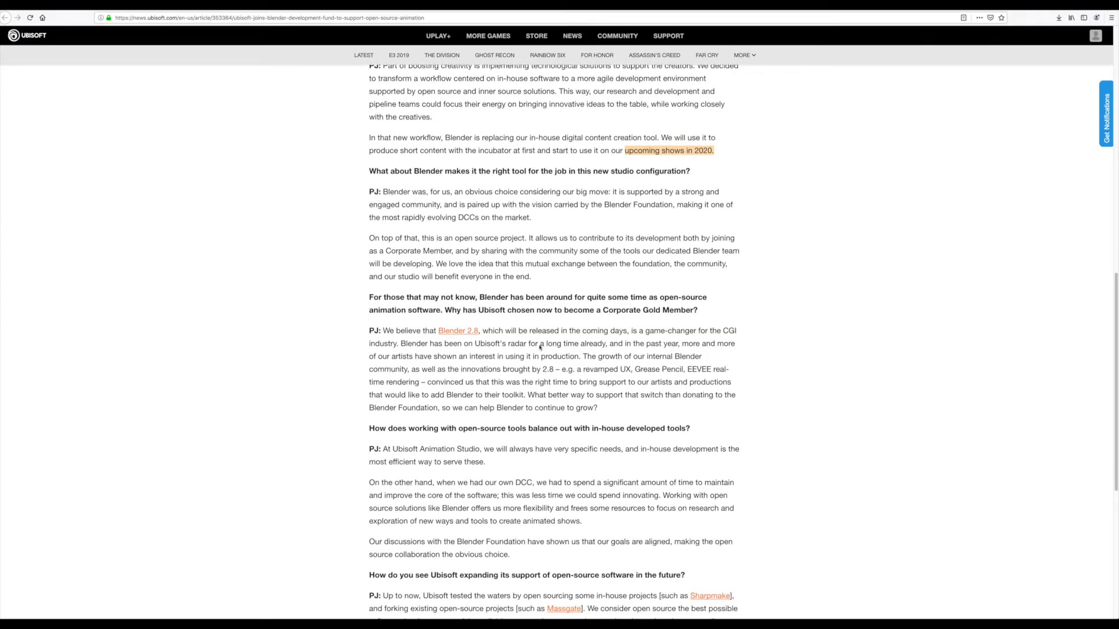
scroll("down", 3)
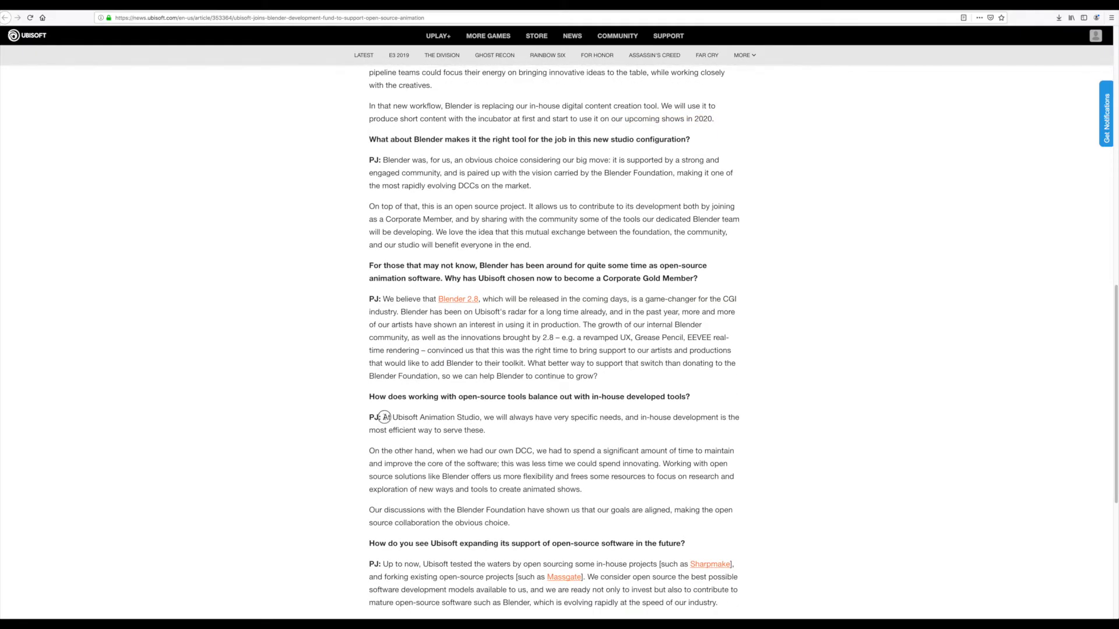
left_click_drag(382, 417, 590, 417)
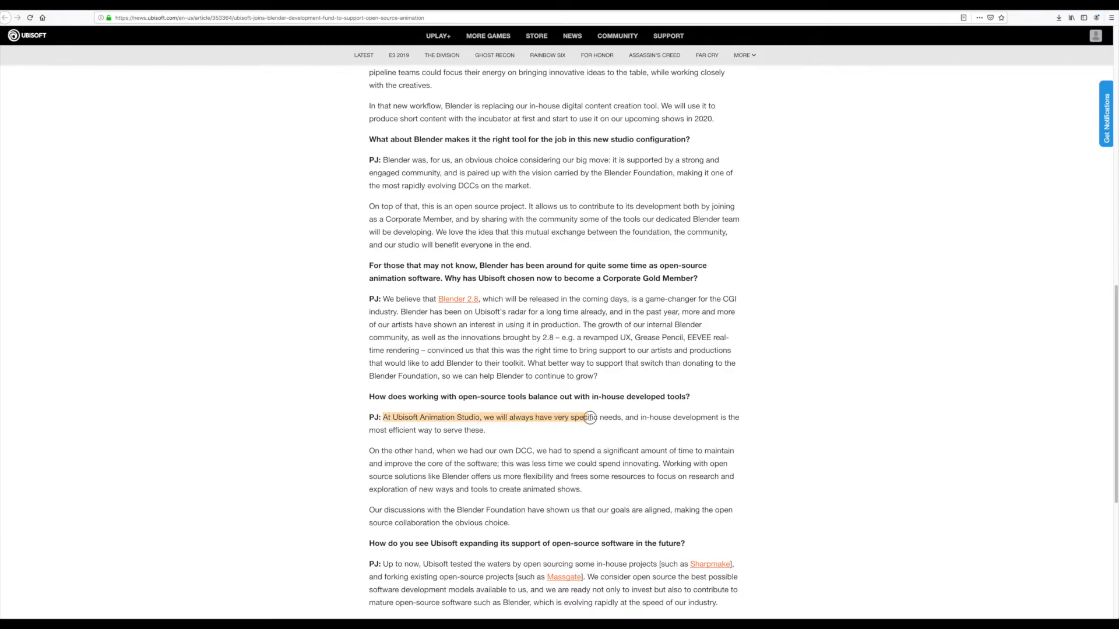
left_click_drag(589, 417, 689, 418)
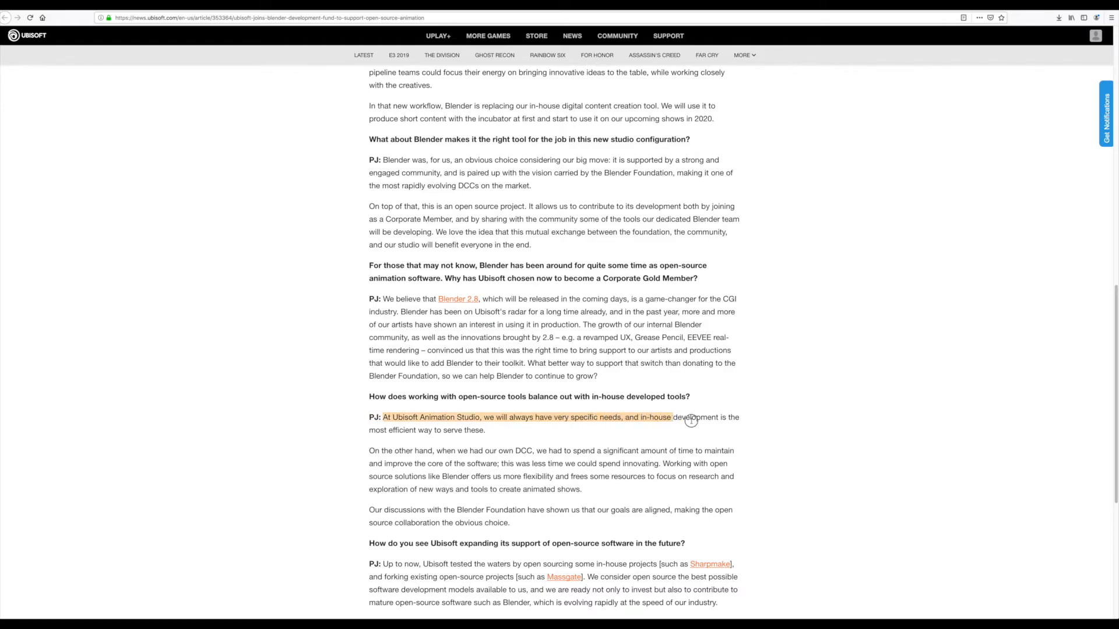
left_click_drag(671, 417, 485, 430)
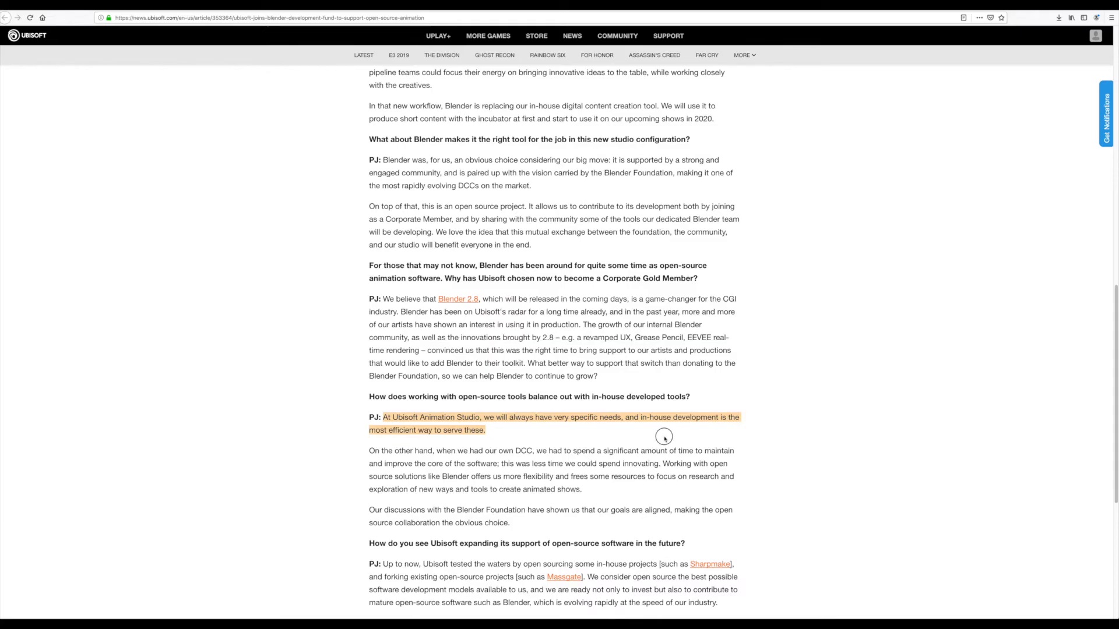
- Highlight the passages about maintaining their own DCC and time spent maintaining software
left_click(589, 573)
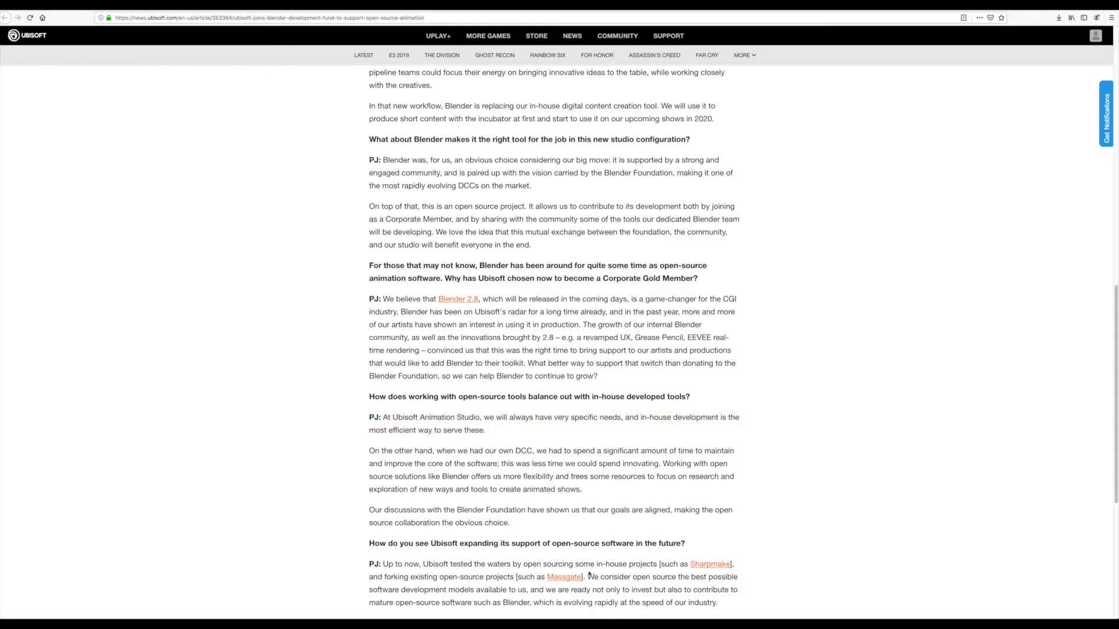
double_click(676, 464)
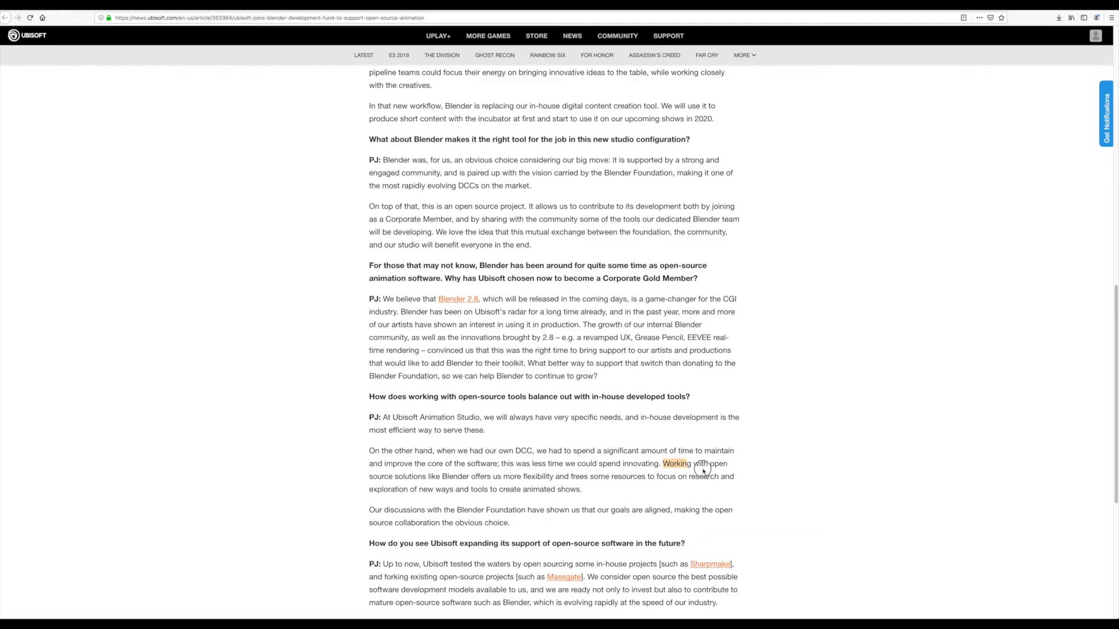
left_click_drag(662, 464, 710, 477)
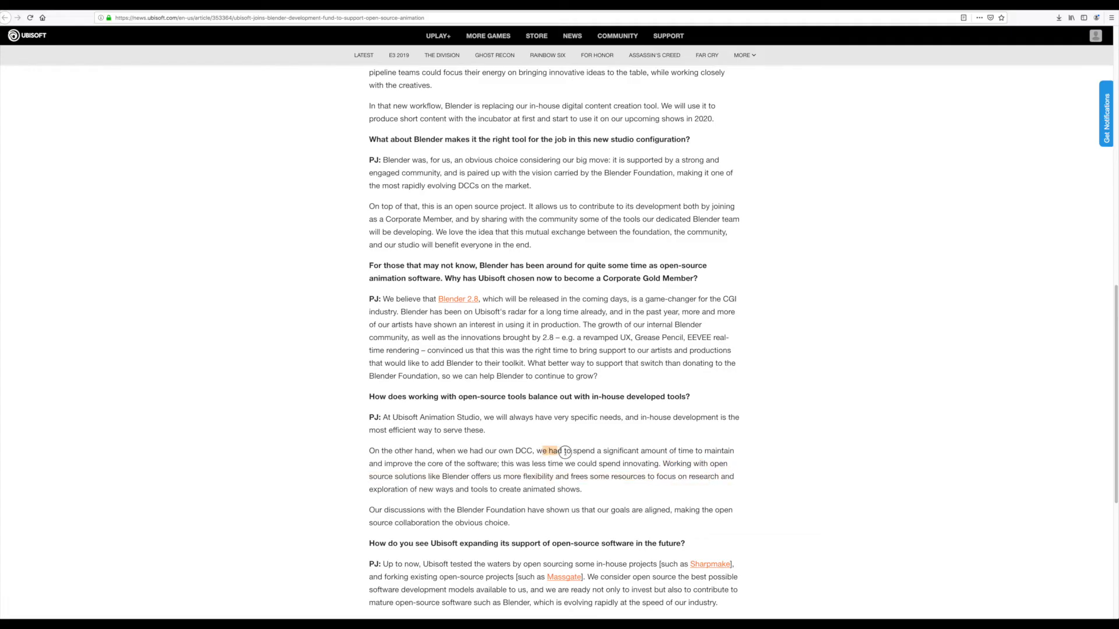
left_click_drag(540, 450, 660, 450)
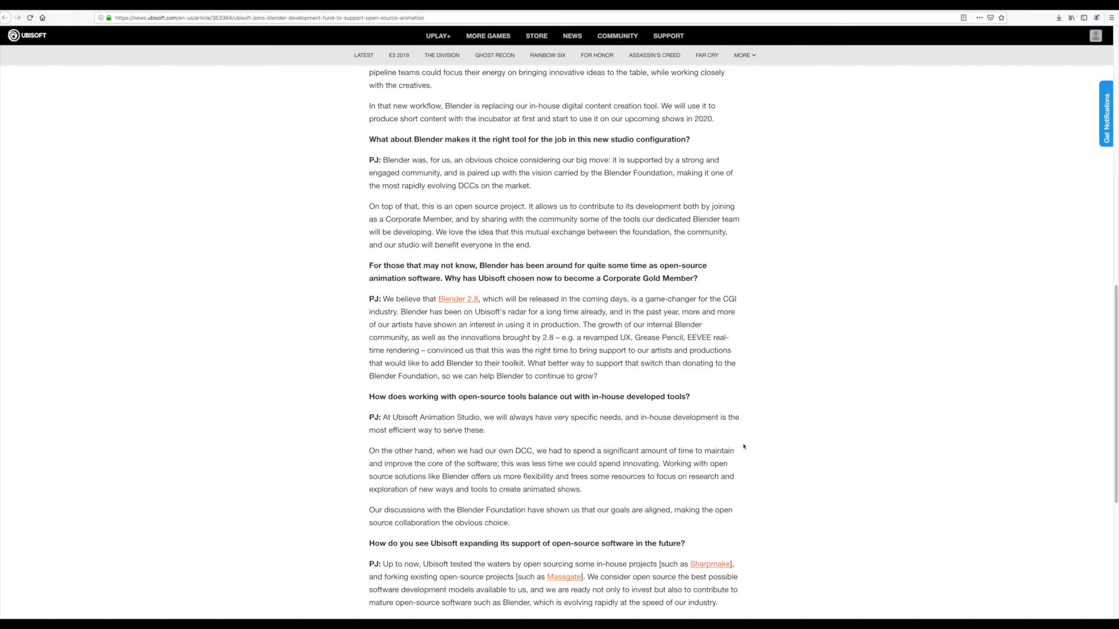
mouse_move(553, 241)
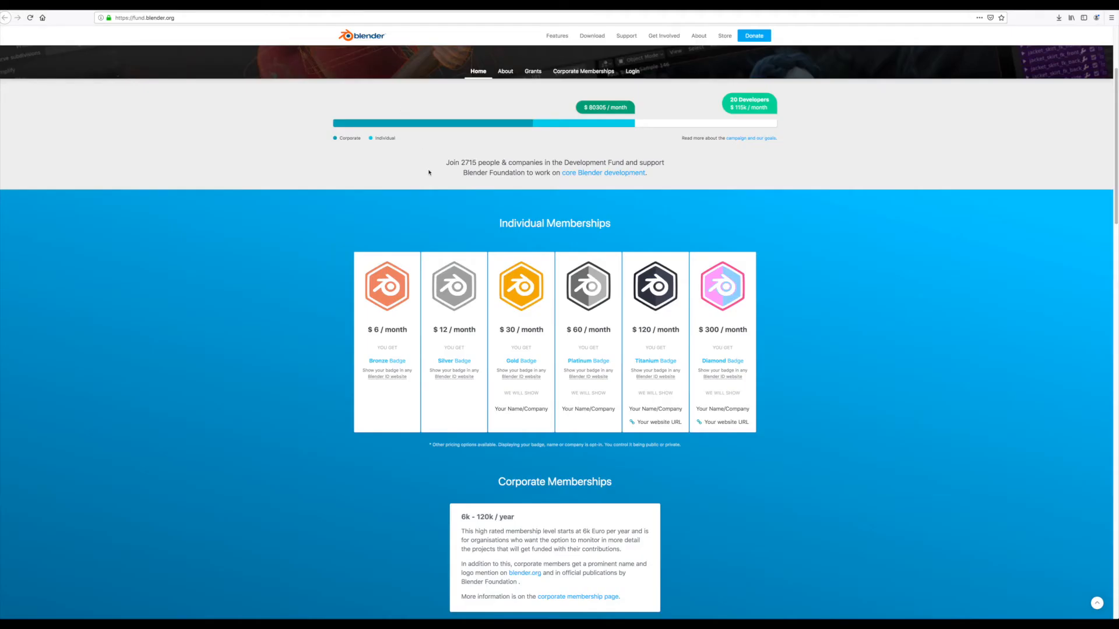
mouse_move(296, 56)
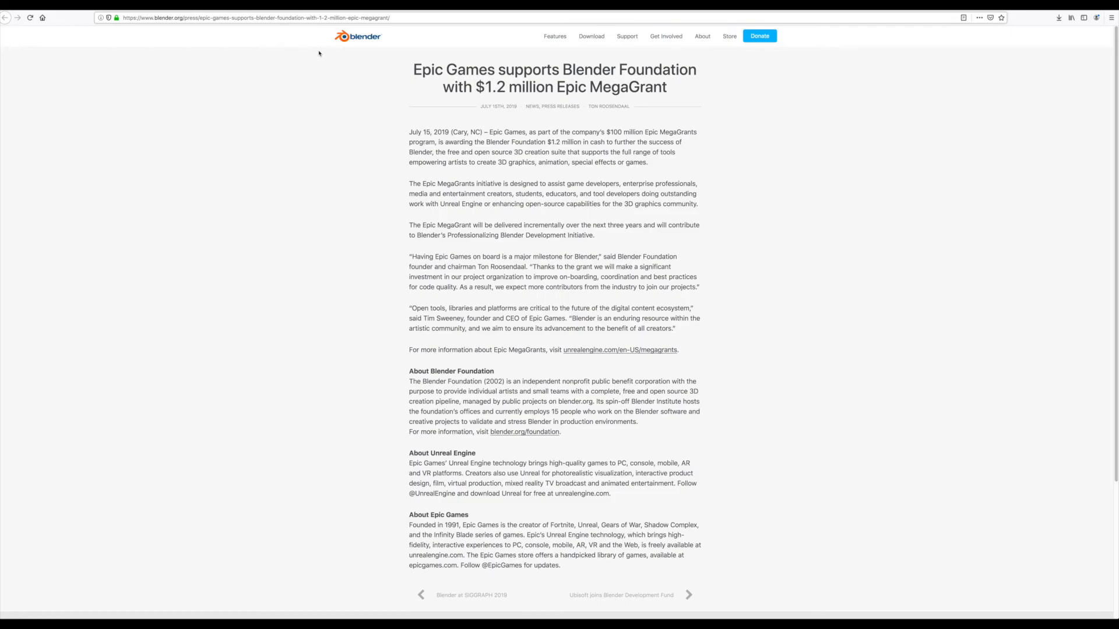
- Highlight the quote calling Epic Games a milestone and the quote about open tools
double_click(422, 70)
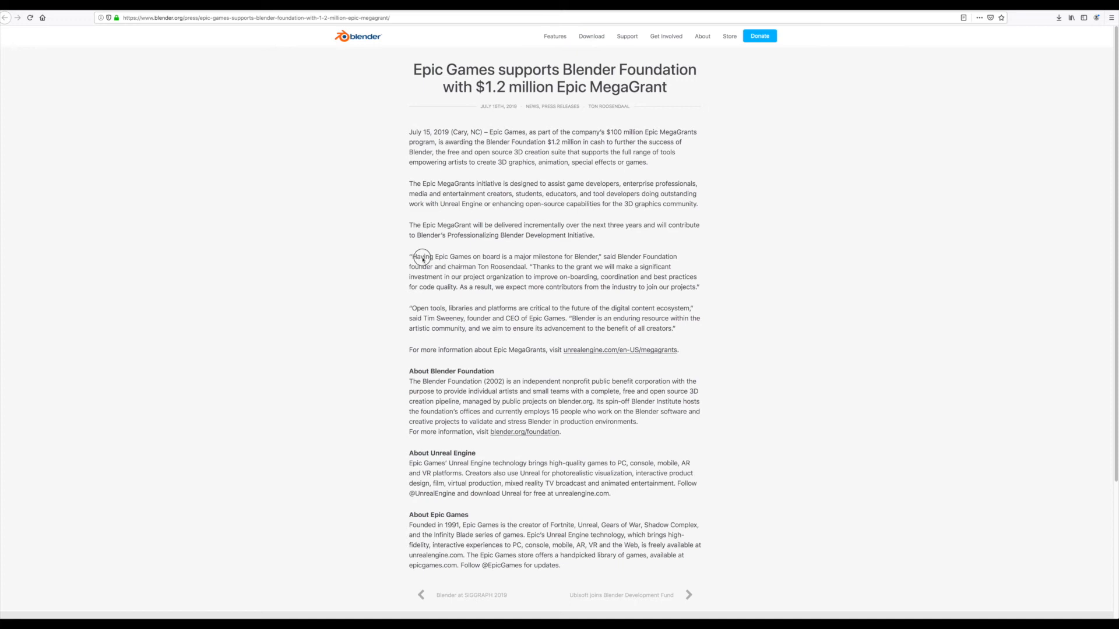
left_click_drag(414, 256, 563, 257)
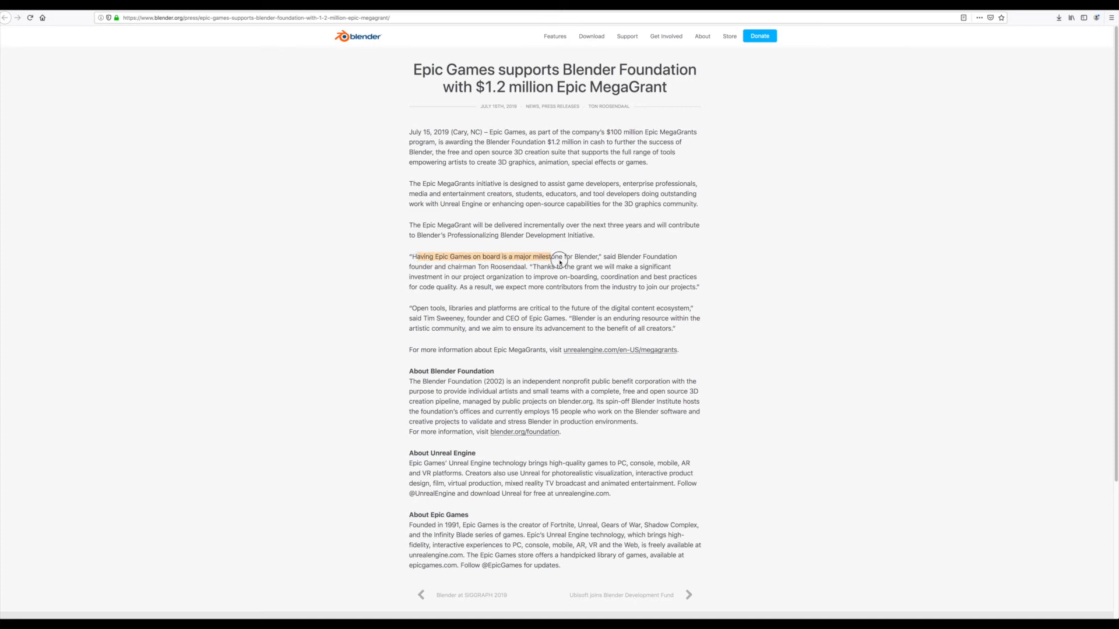
left_click_drag(560, 257, 596, 256)
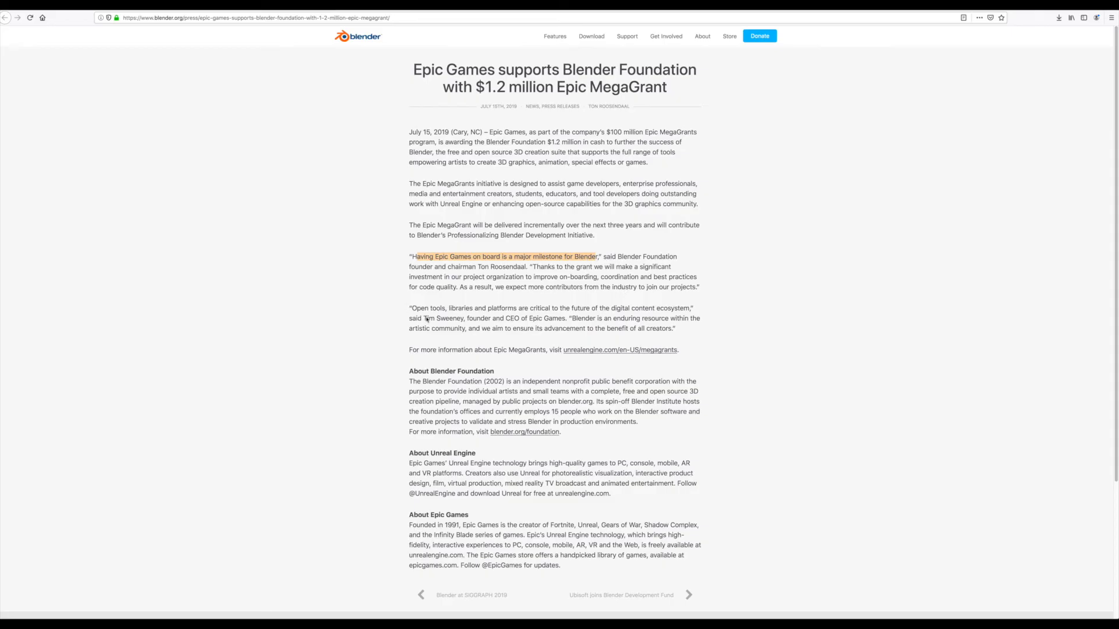
double_click(422, 308)
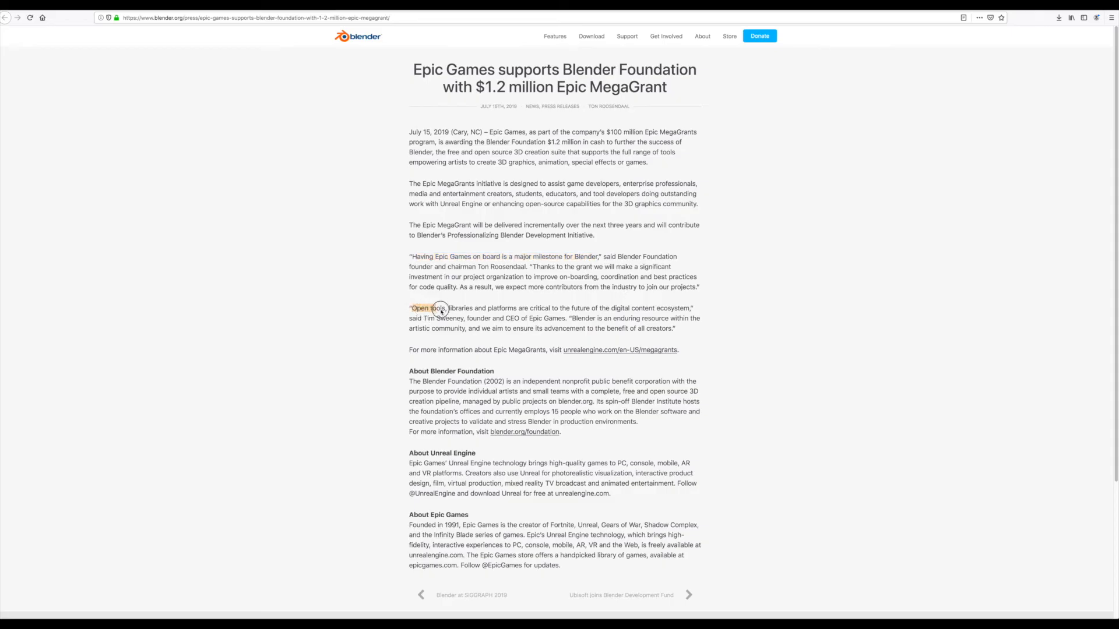
left_click_drag(438, 307, 553, 308)
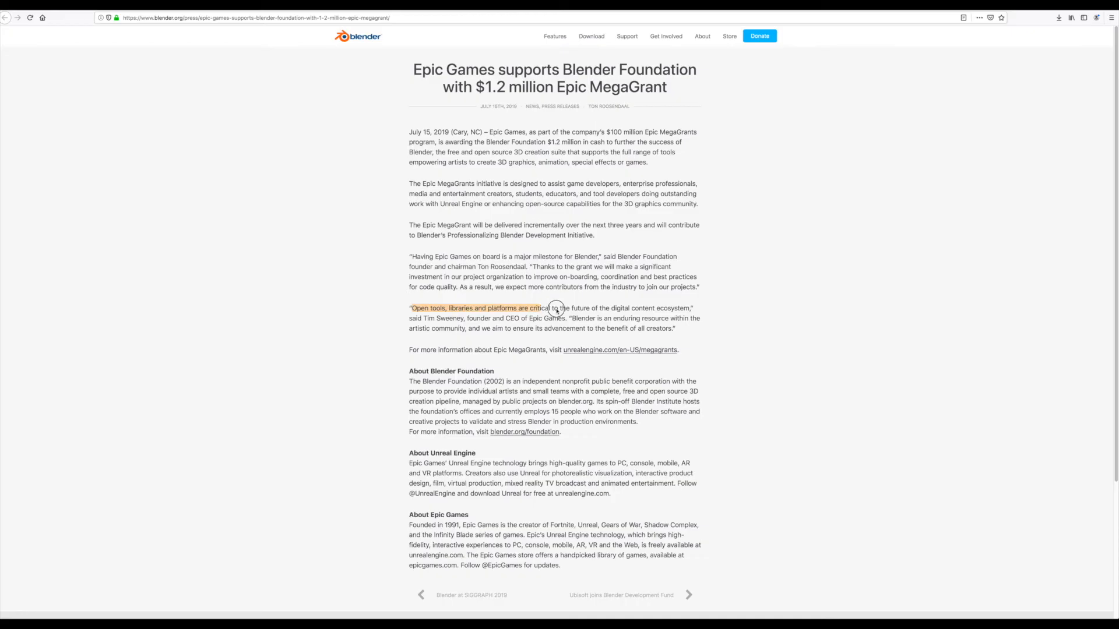
left_click_drag(552, 307, 664, 307)
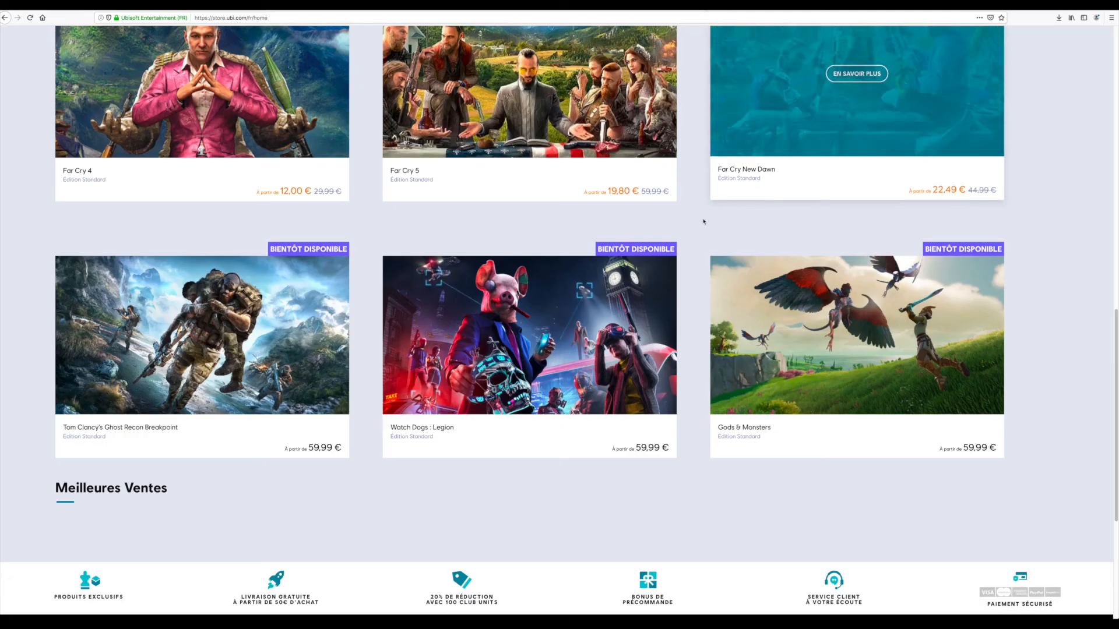
- Scroll the French Ubisoft Store homepage through its game offers to the Far Cry promo
scroll("down", 3)
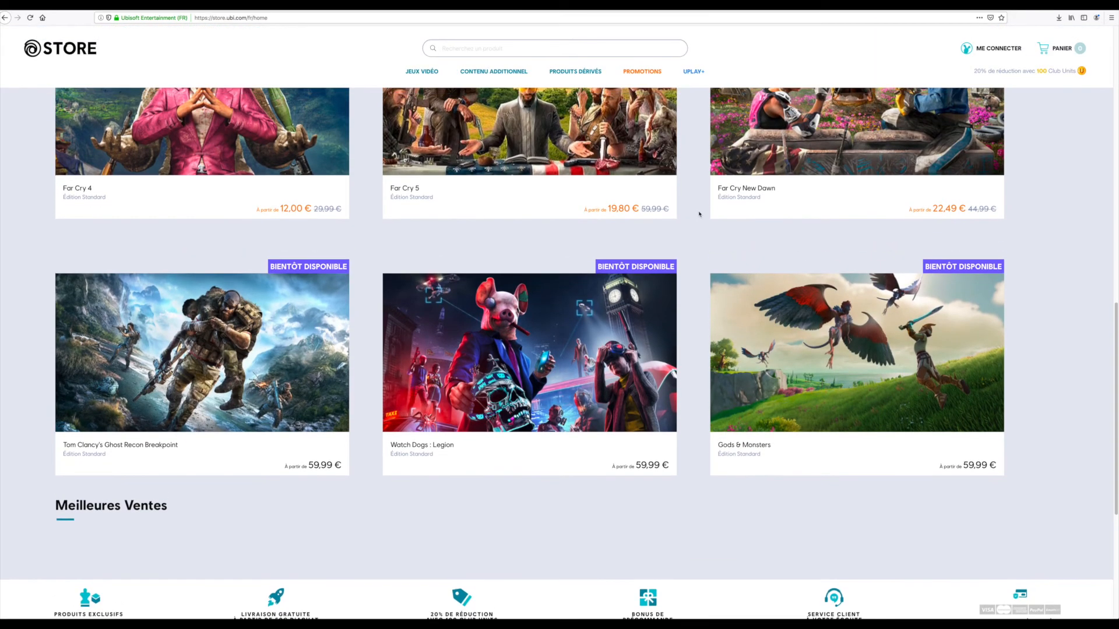
scroll("up", 3)
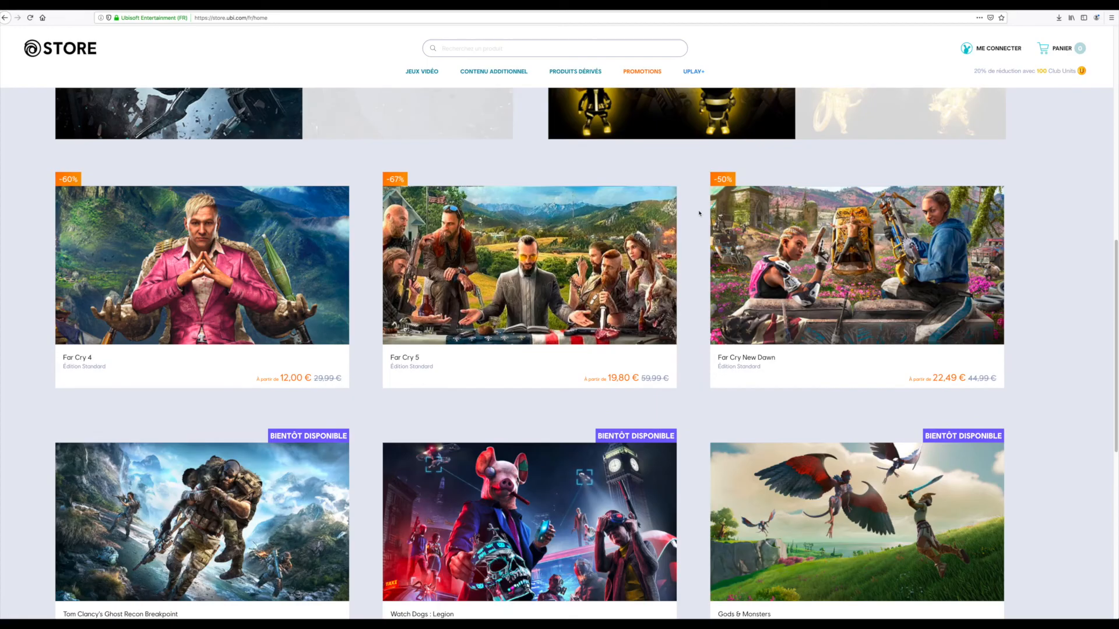
scroll("down", 3)
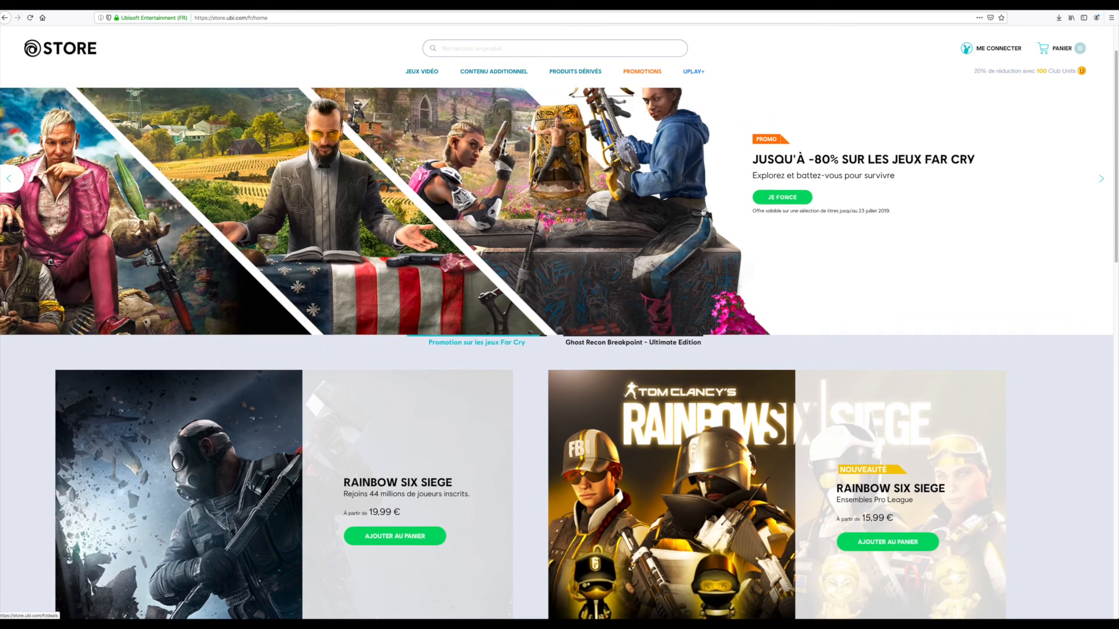
scroll("down", 3)
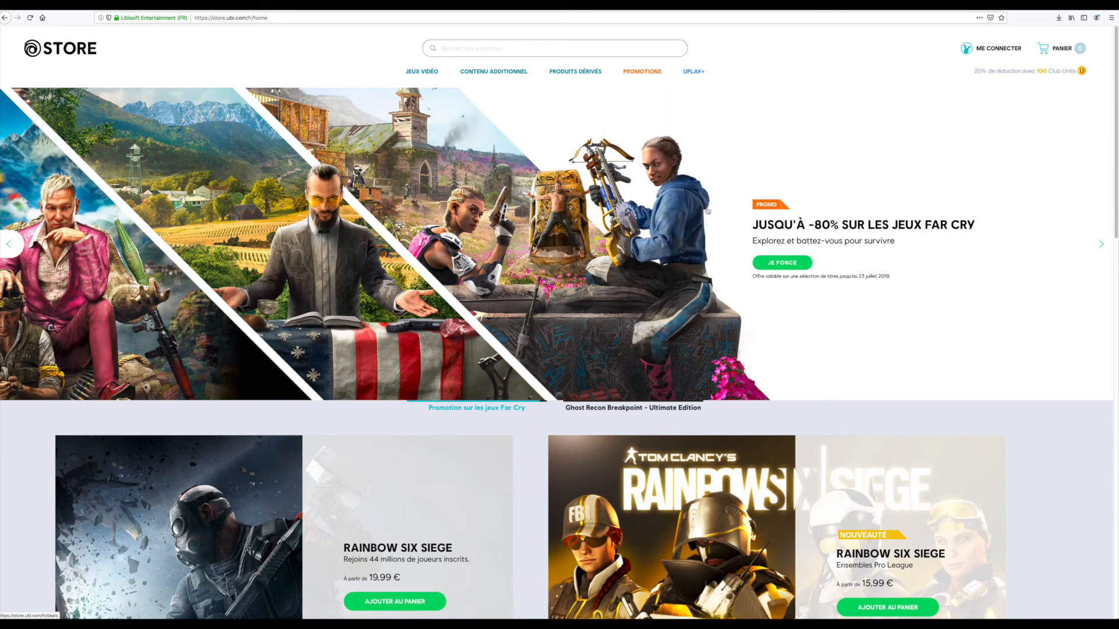
mouse_move(707, 212)
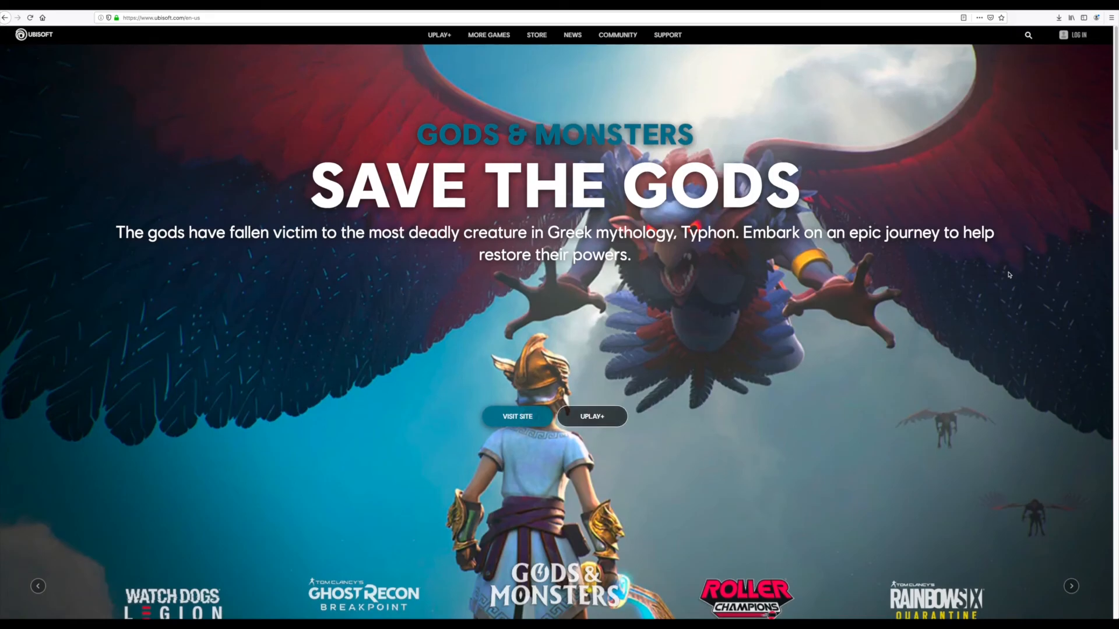
- Open Ubisoft's Blender Development Fund article and follow its link to fund.blender.org
scroll("down", 3)
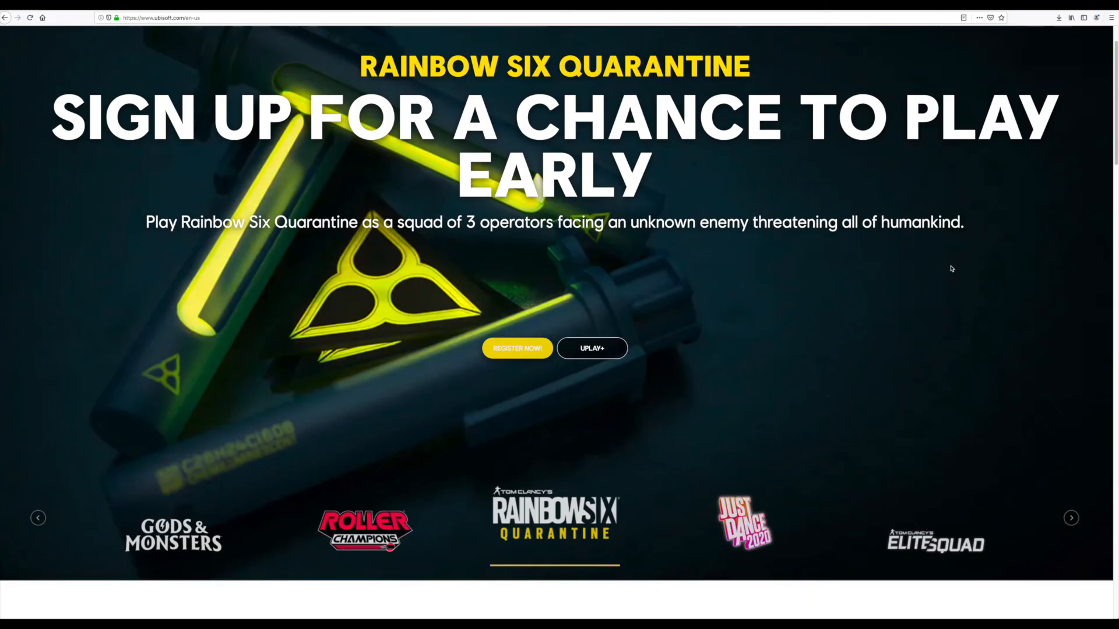
left_click(1071, 517)
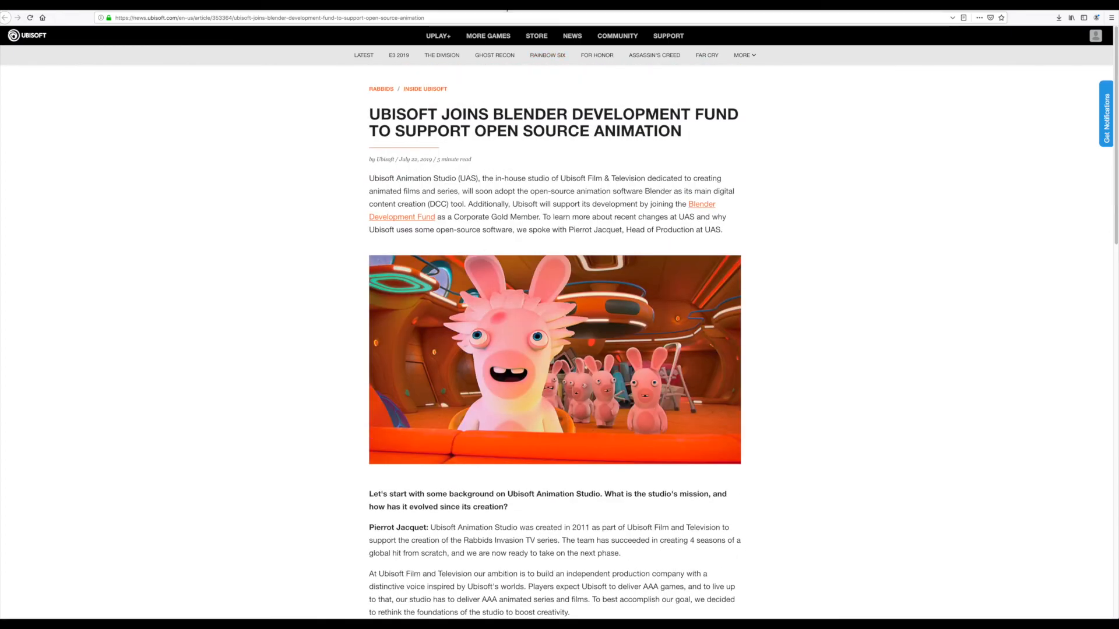
left_click(391, 209)
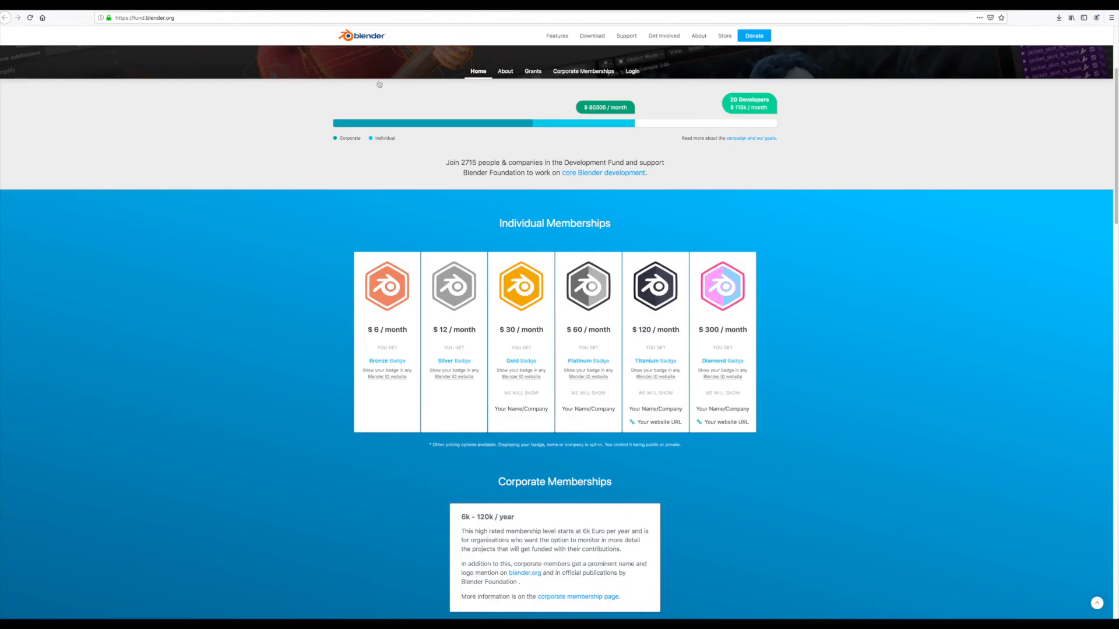
- Scroll fund.blender.org down to the Credits listing Epic MegaGrants, Ubisoft and other sponsors
scroll("down", 3)
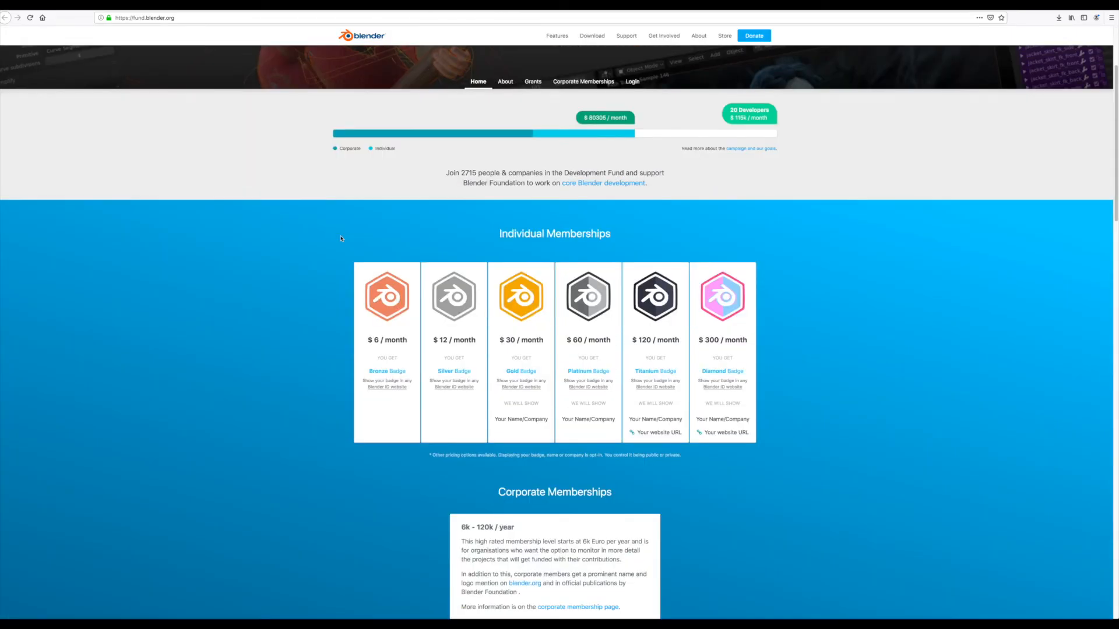
scroll("down", 3)
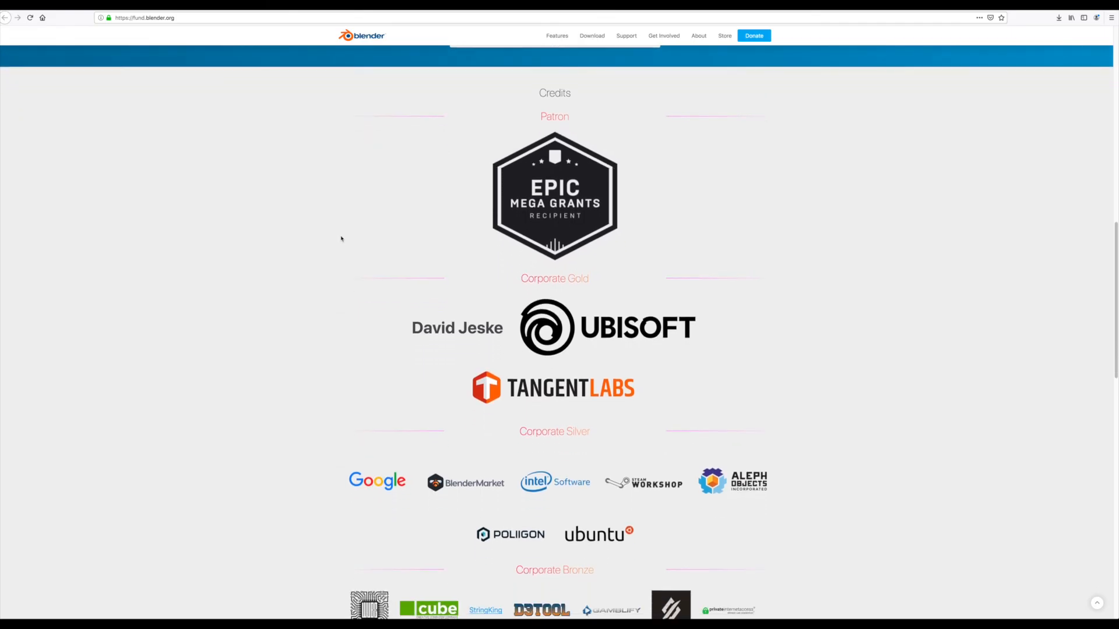
scroll("down", 3)
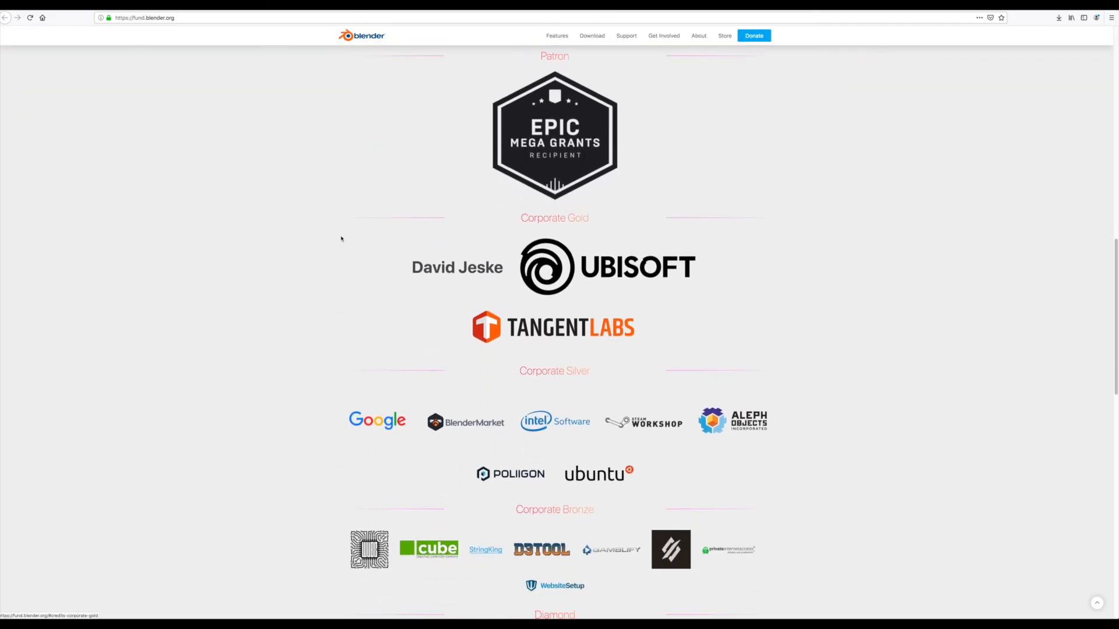
scroll("down", 3)
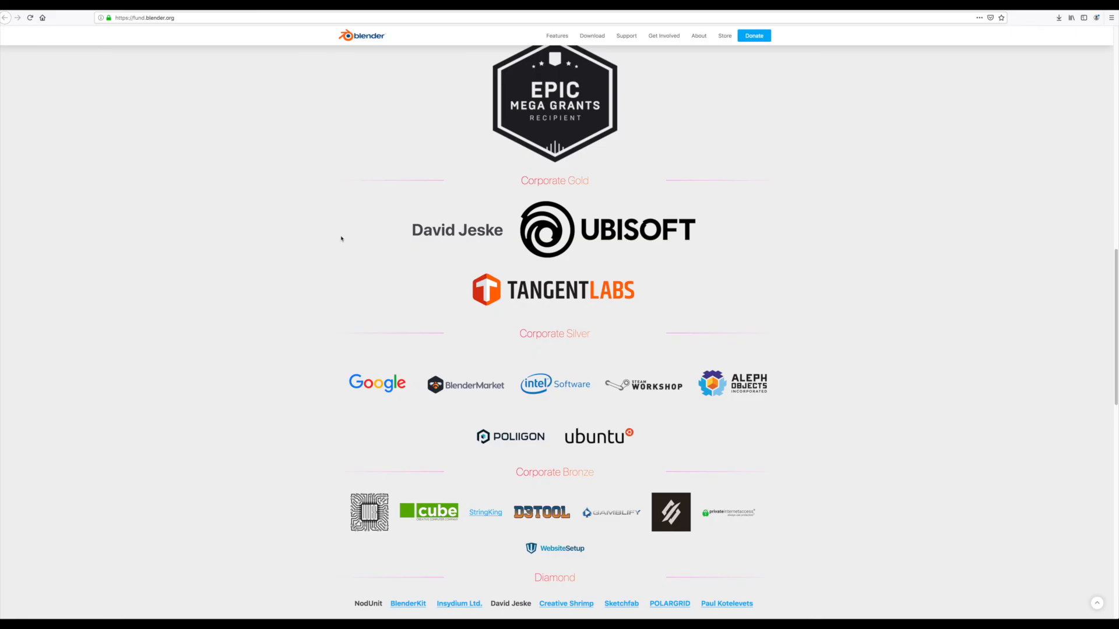
scroll("down", 3)
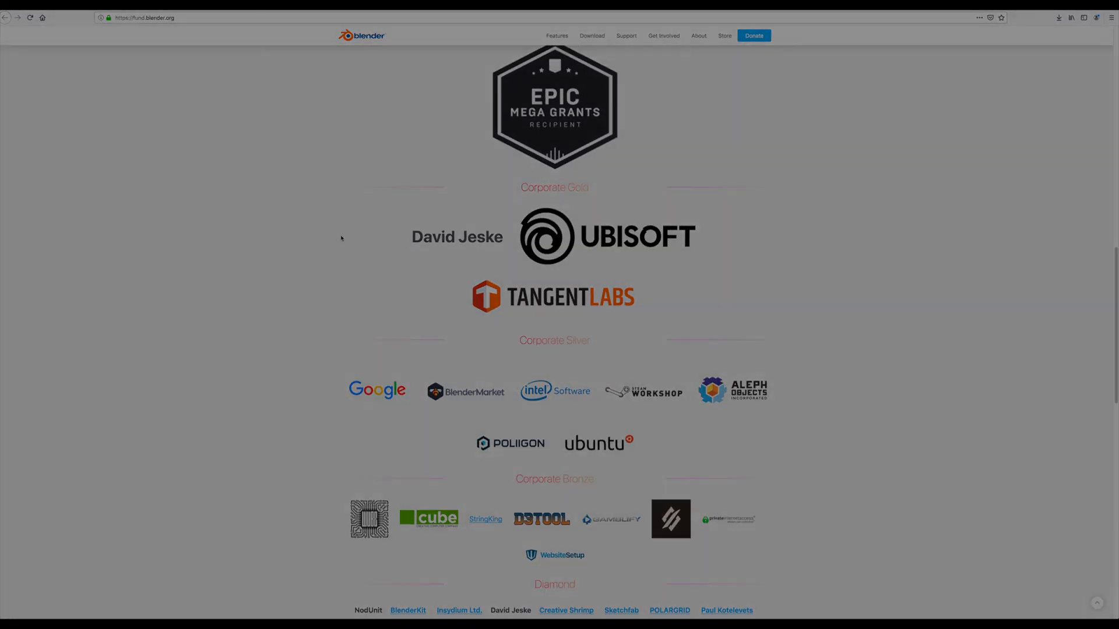